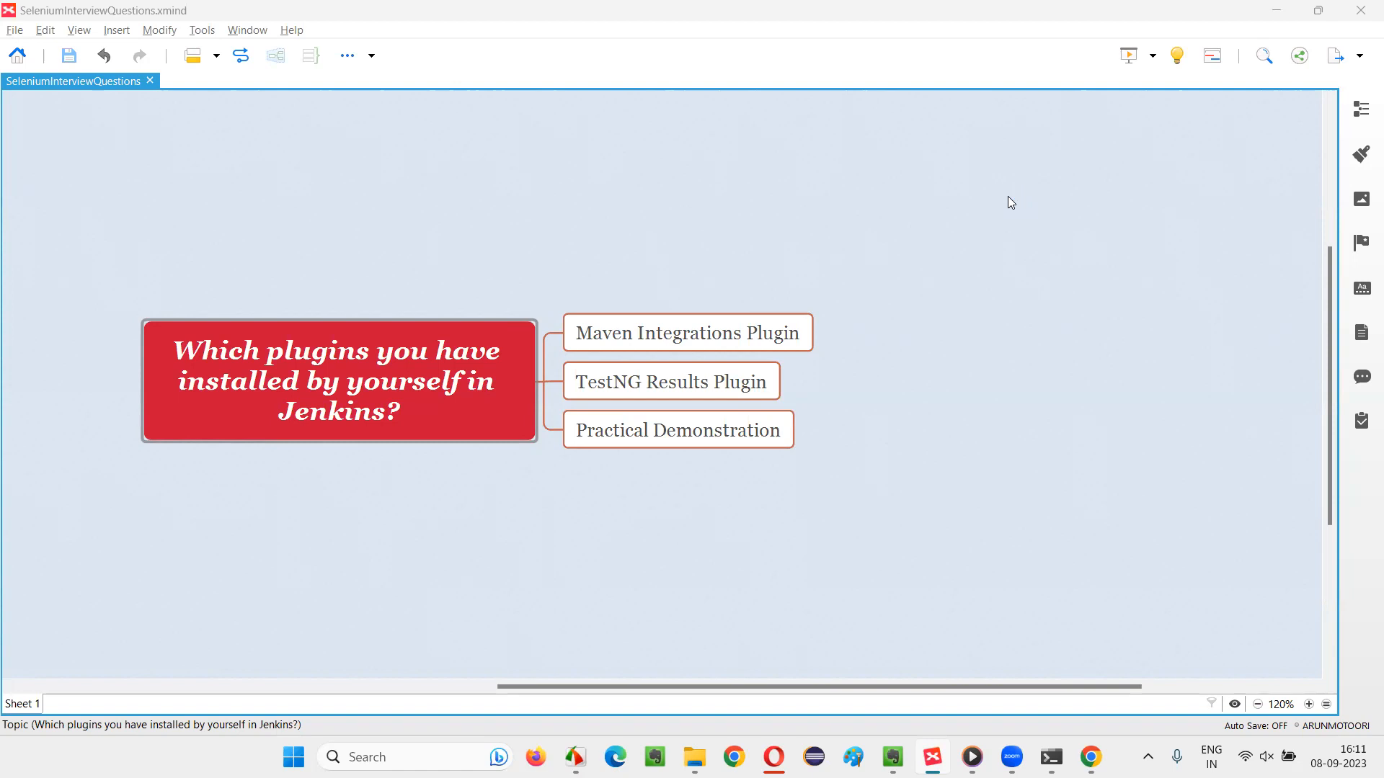
mouse_move(1011, 204)
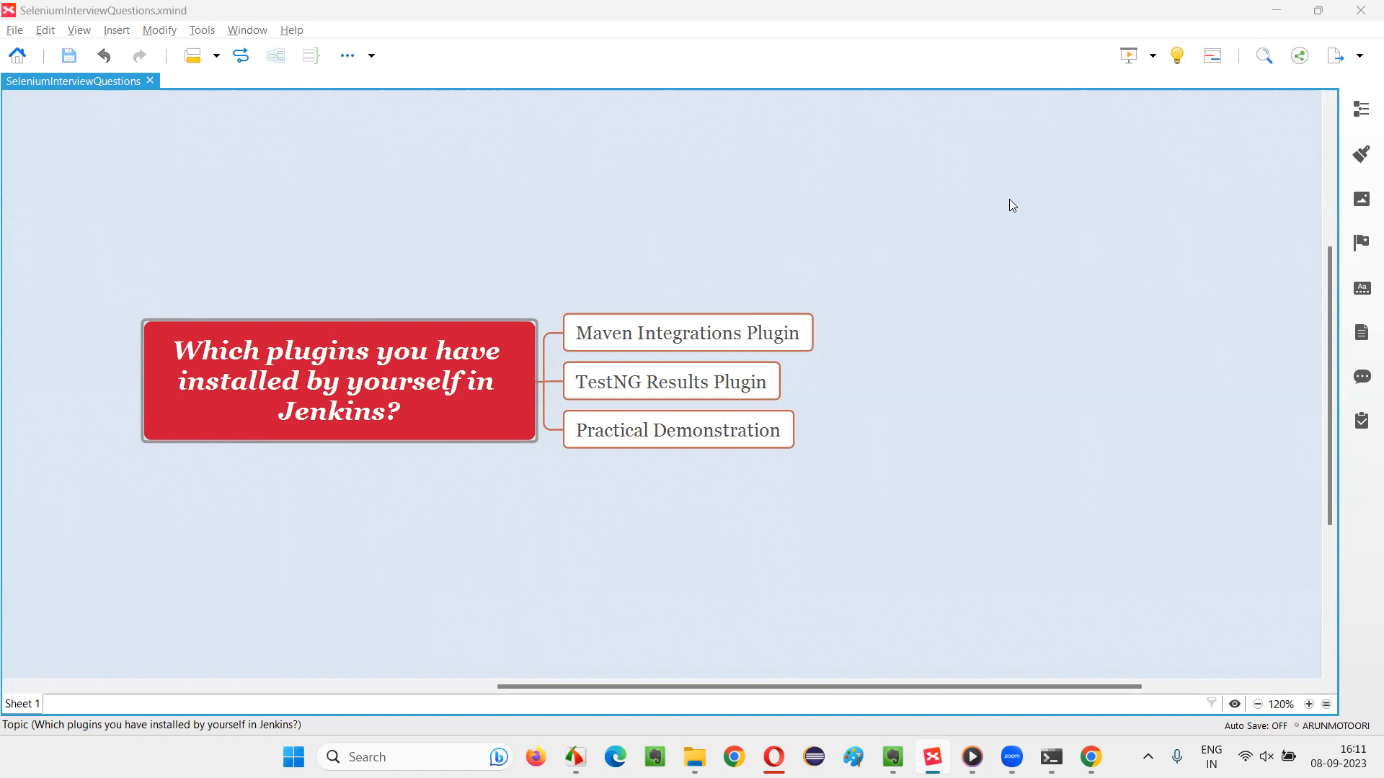
mouse_move(612, 236)
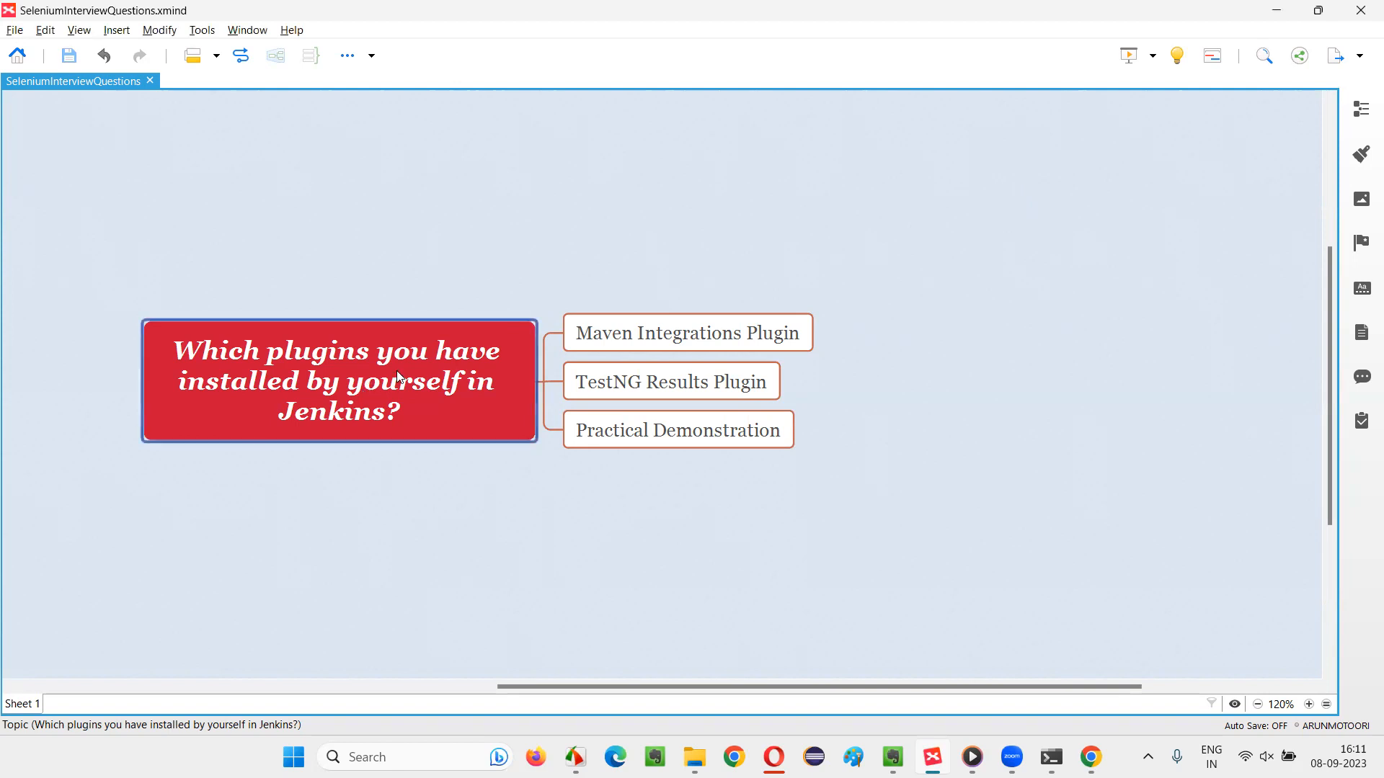
mouse_move(424, 416)
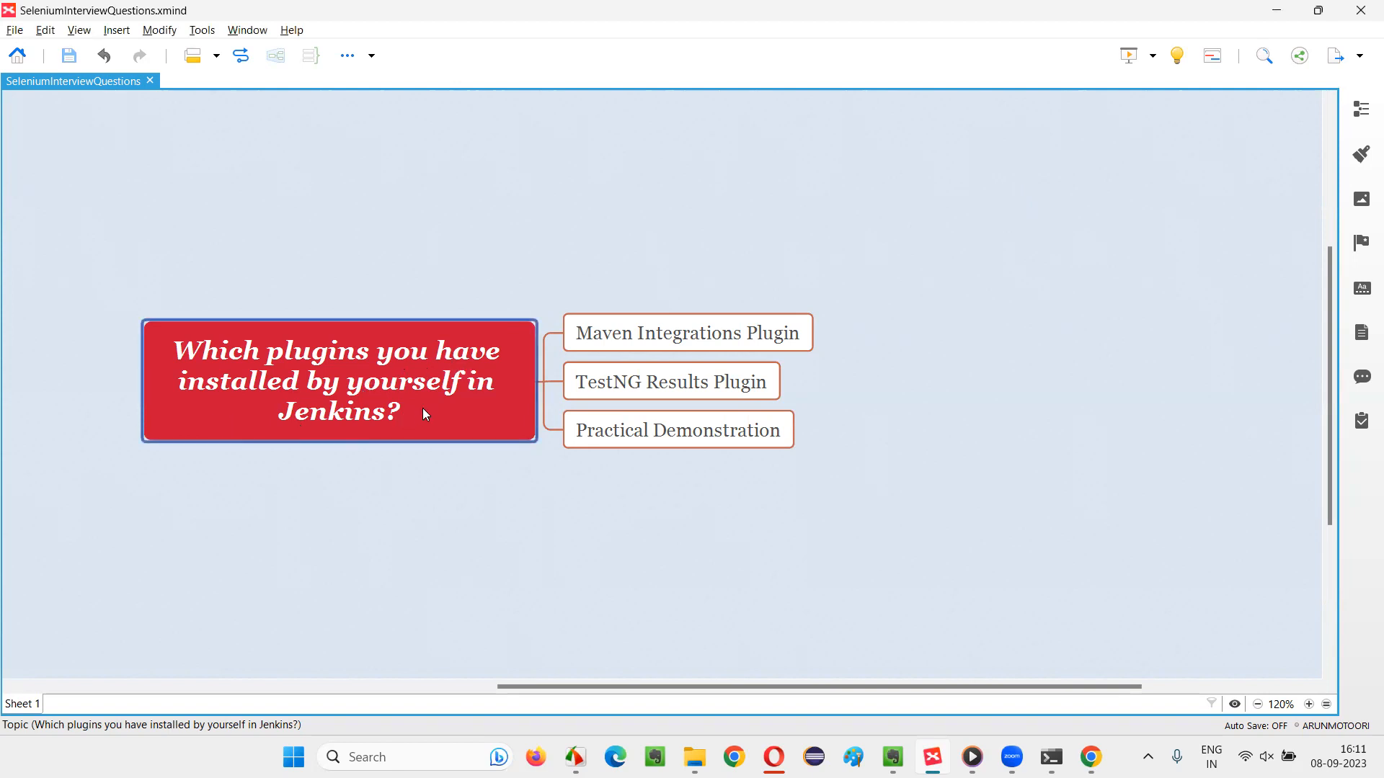
mouse_move(376, 446)
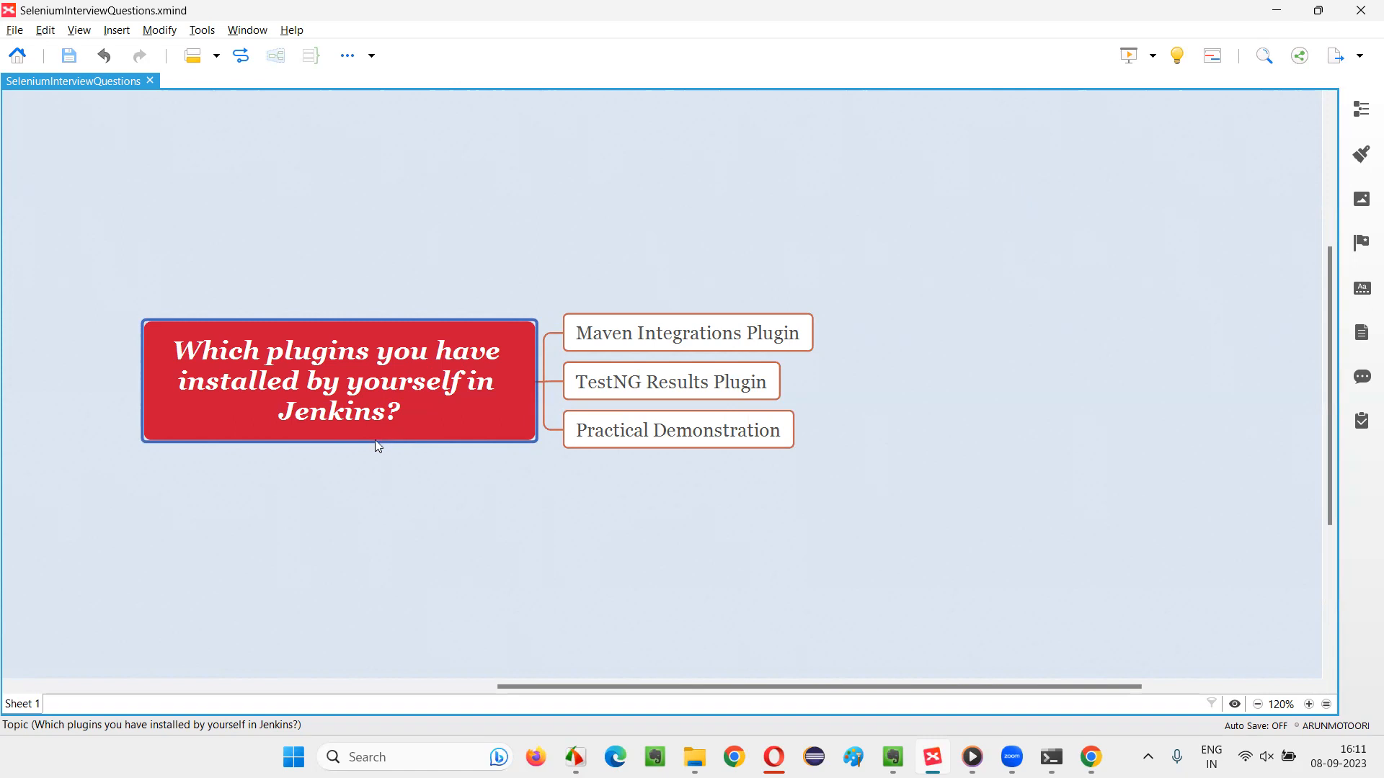
mouse_move(223, 382)
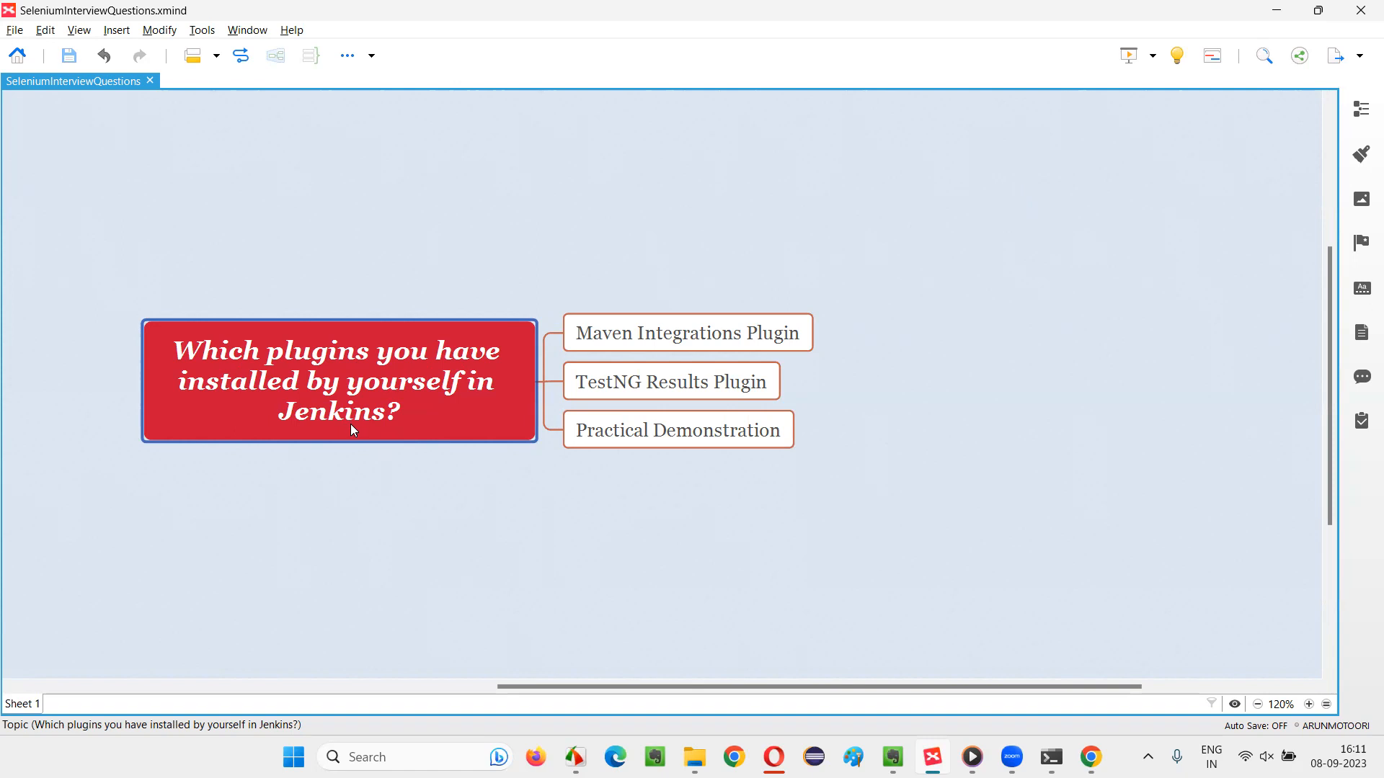
mouse_move(351, 437)
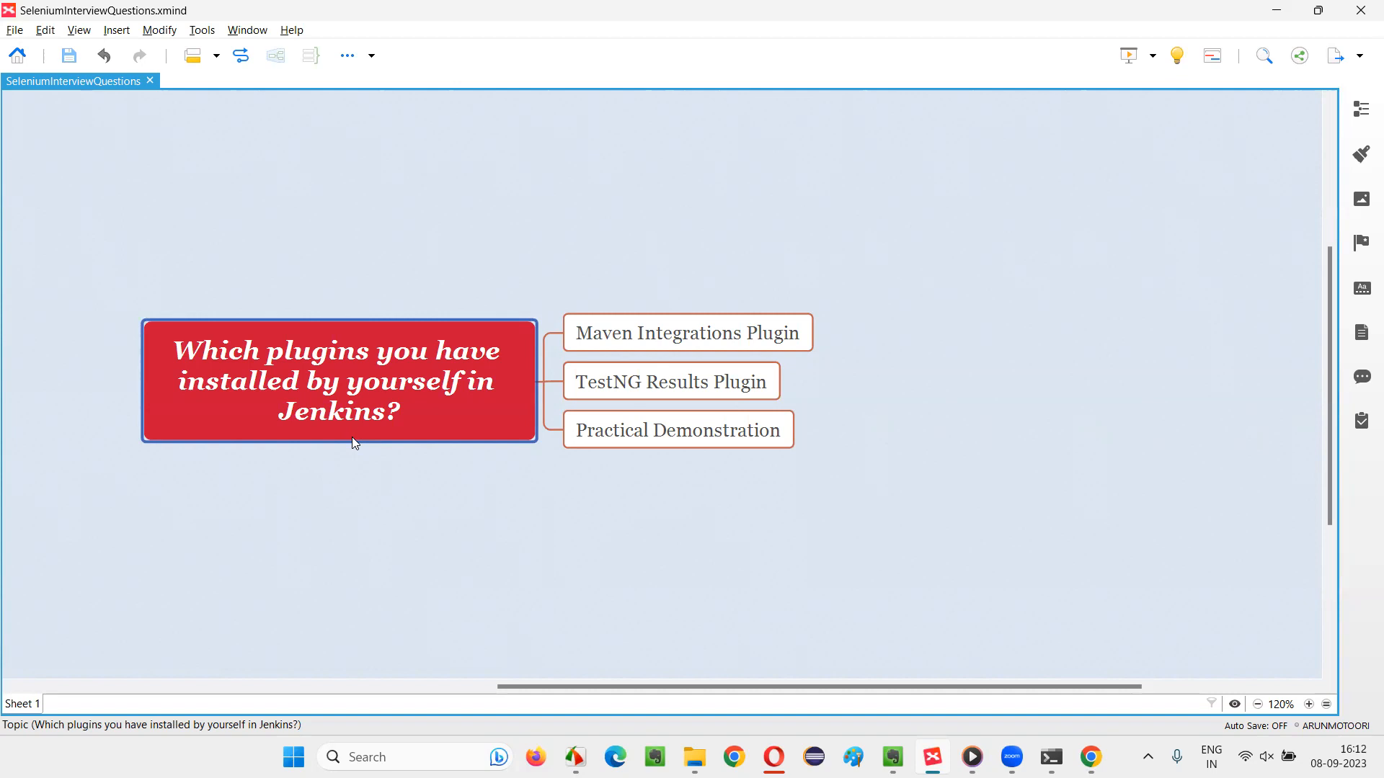
mouse_move(362, 380)
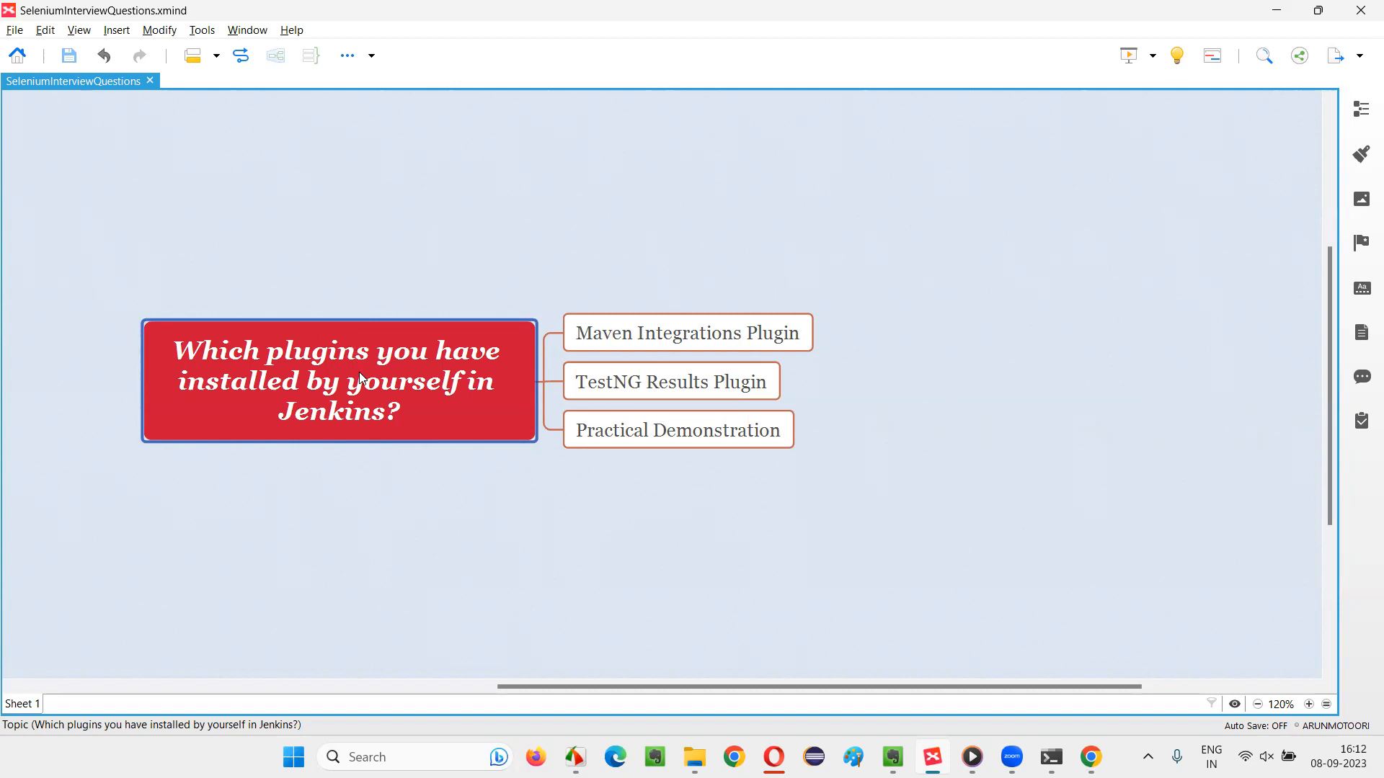
mouse_move(385, 412)
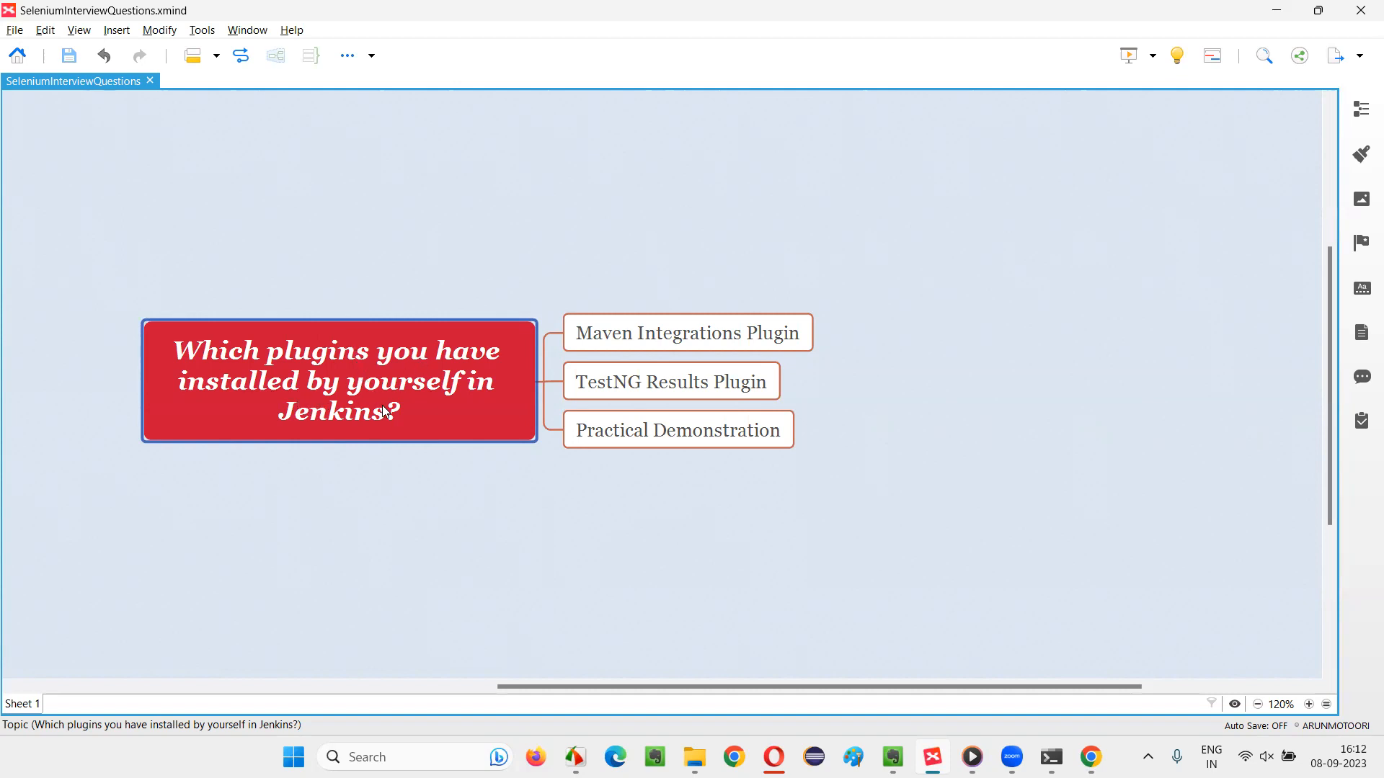
mouse_move(403, 301)
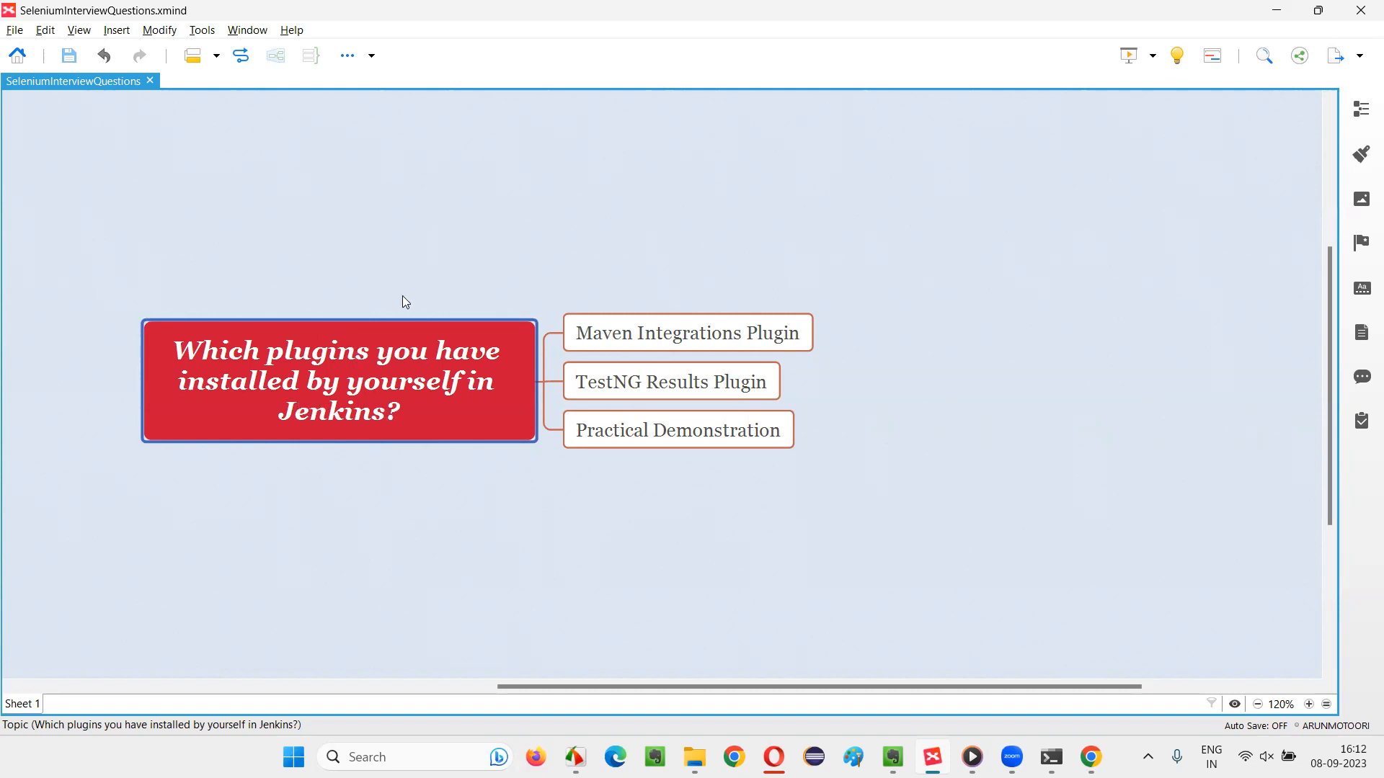
Select the TestNG Results, Maven Integration and central plugins question topics in the mind map
left_click(671, 381)
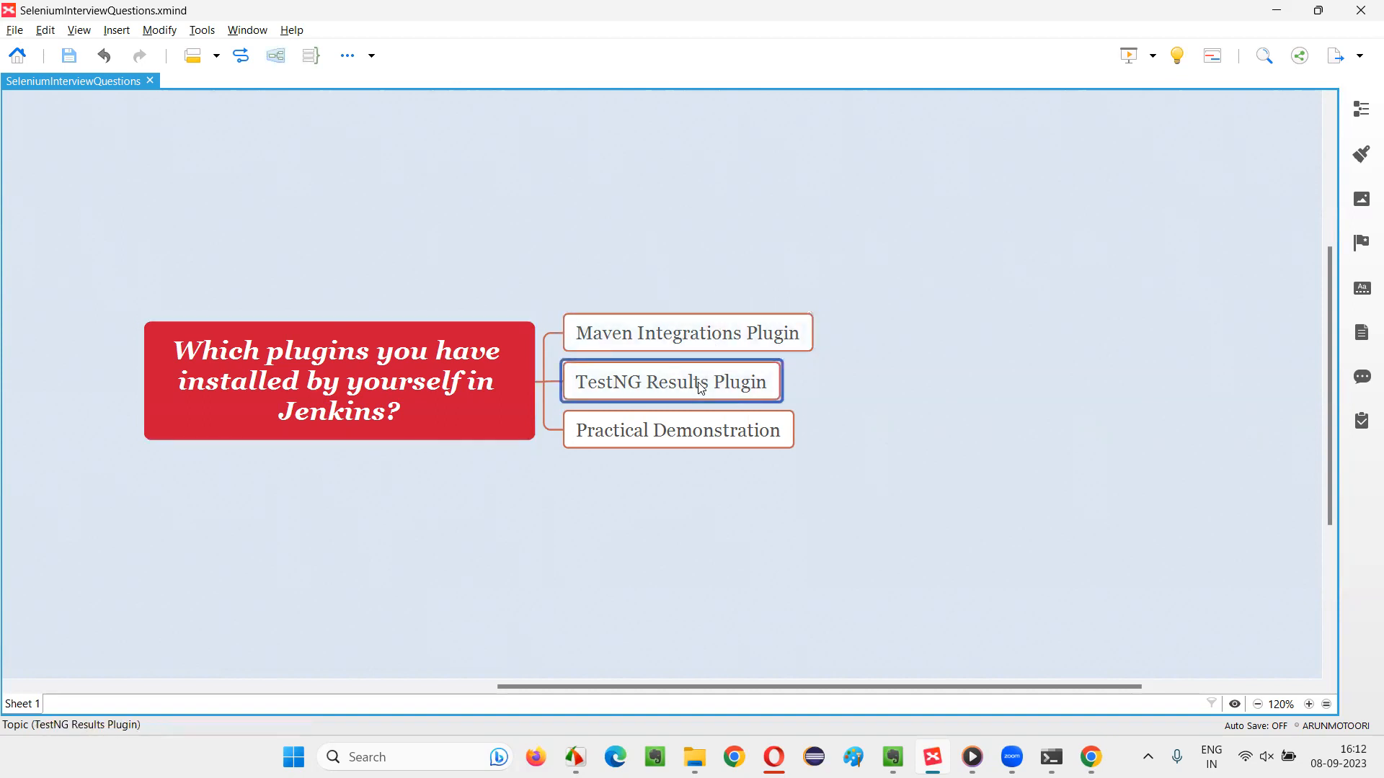
left_click(687, 333)
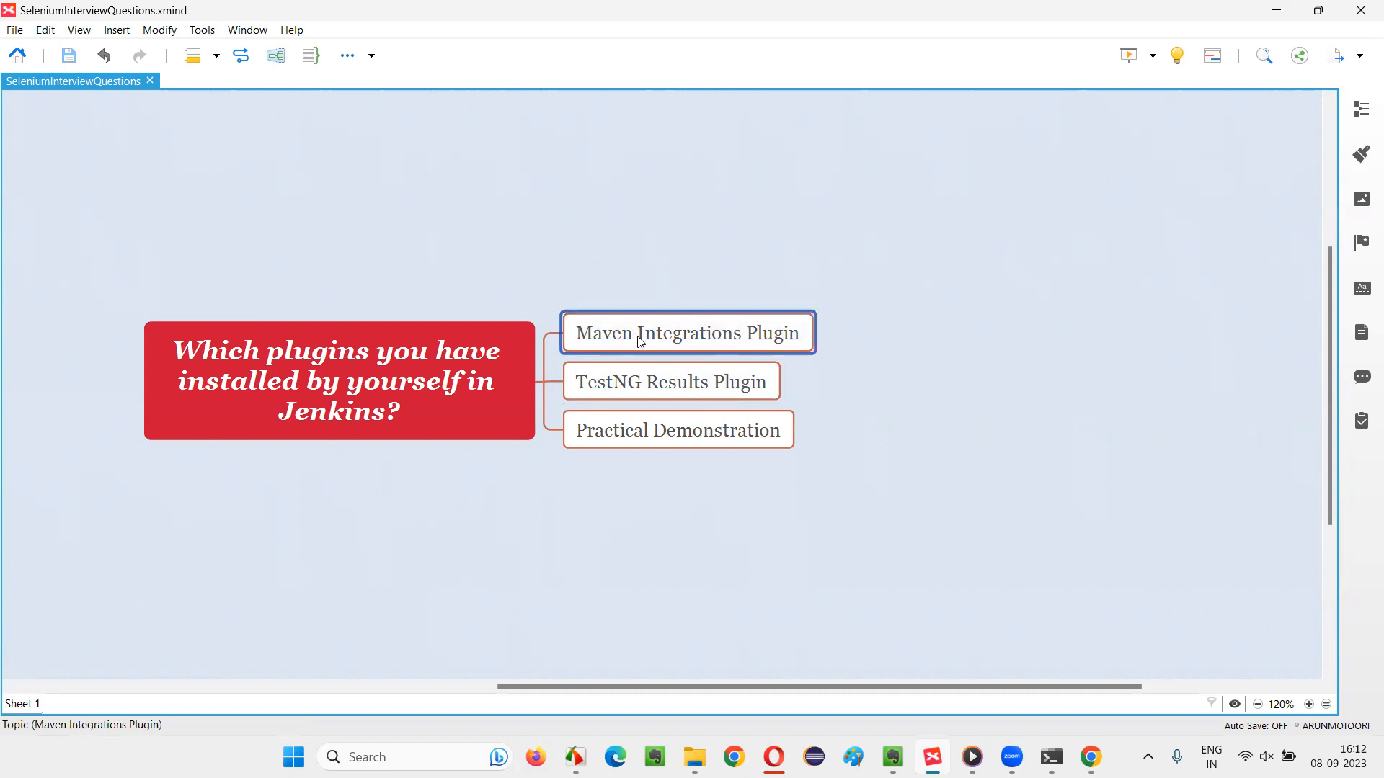
left_click(671, 382)
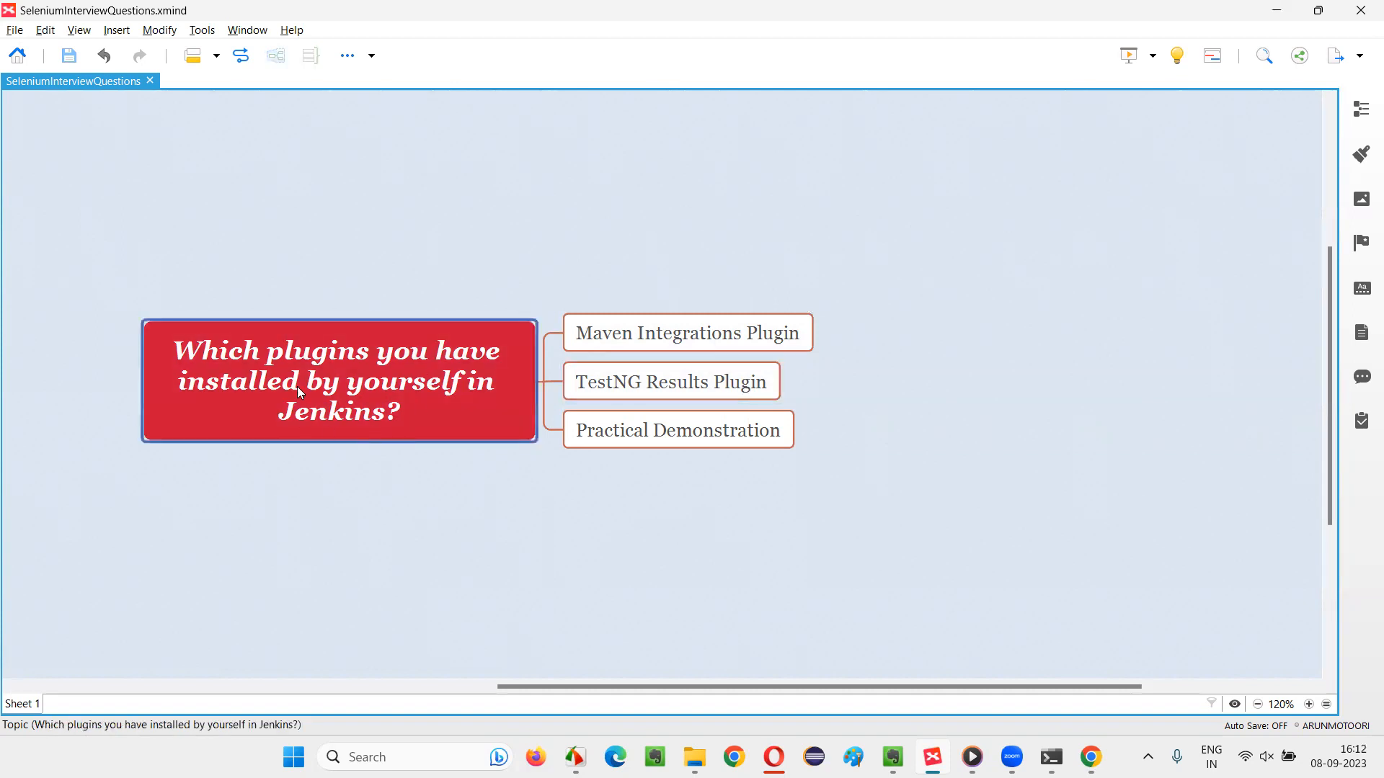
mouse_move(669, 458)
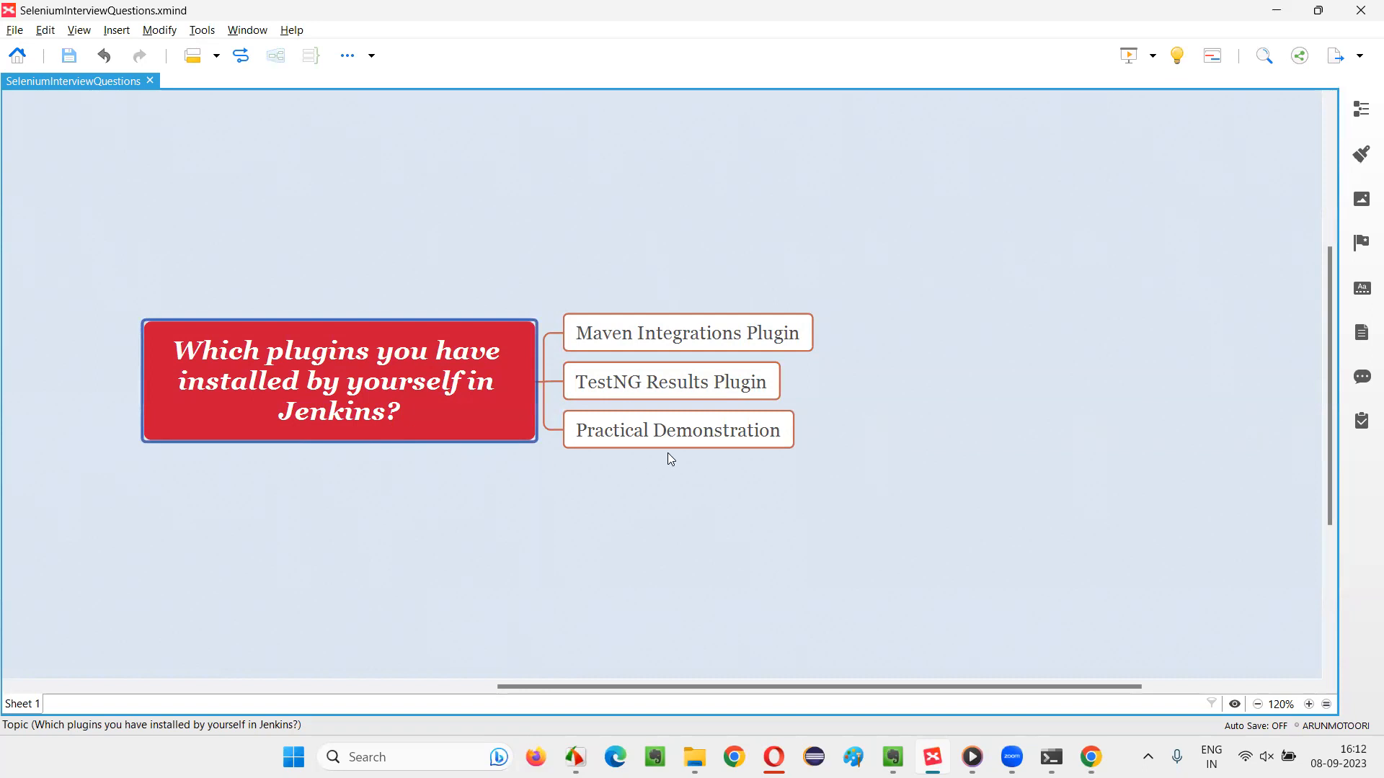
left_click(669, 382)
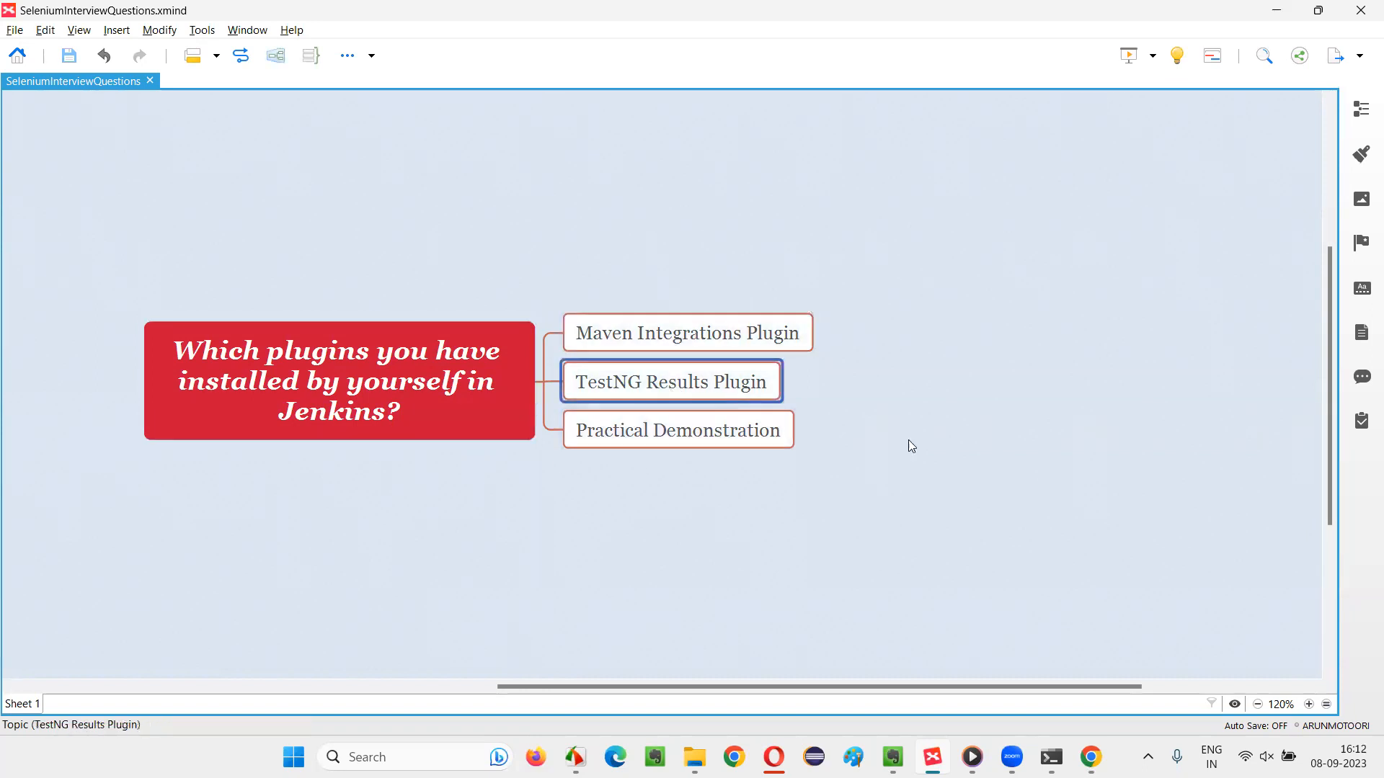
mouse_move(1033, 433)
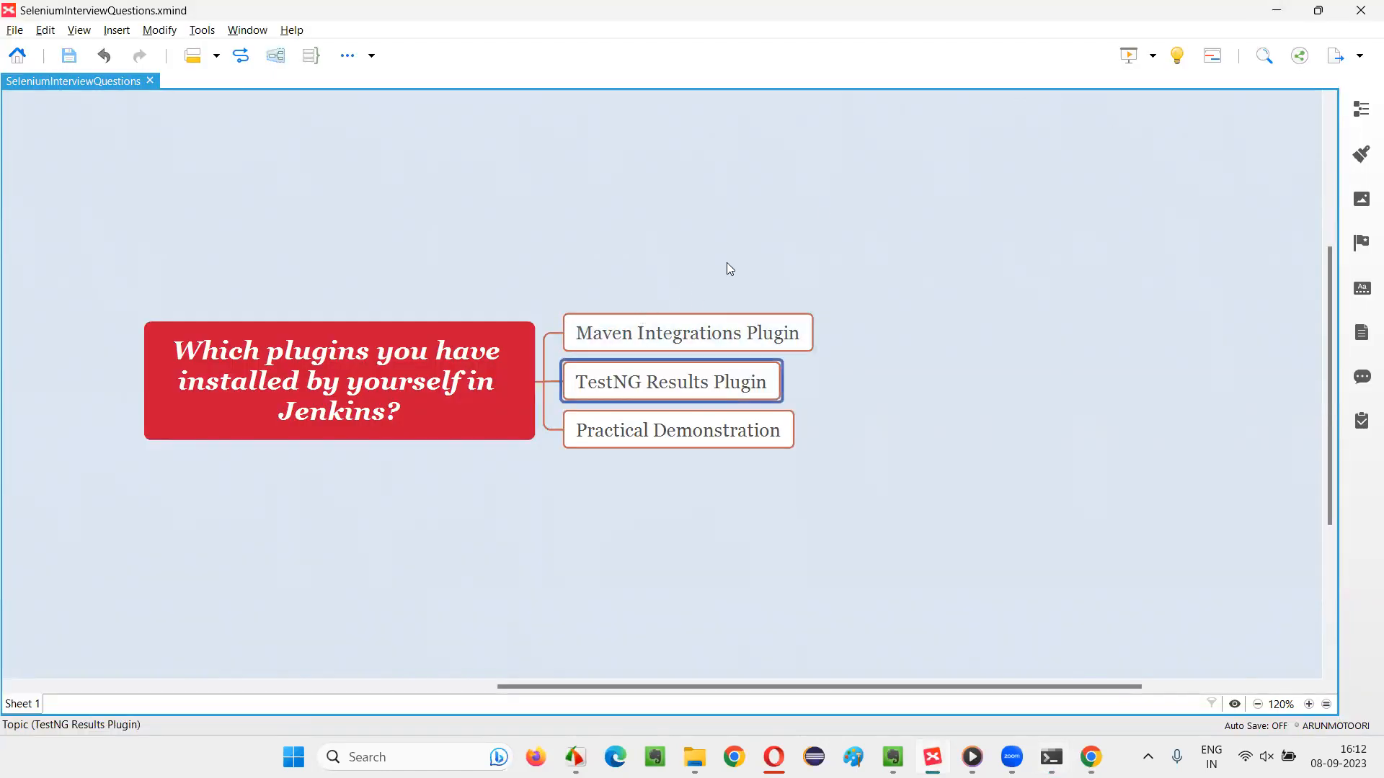
mouse_move(751, 307)
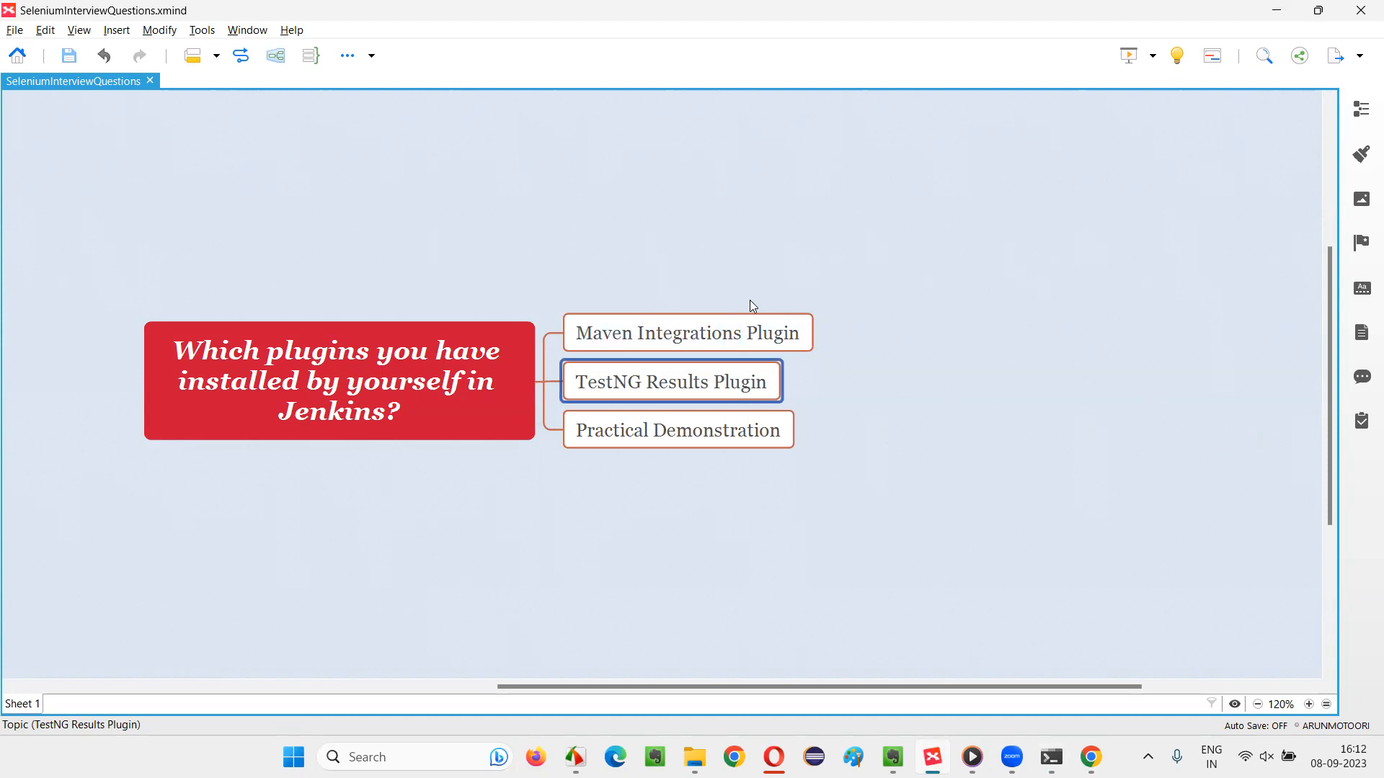
mouse_move(763, 297)
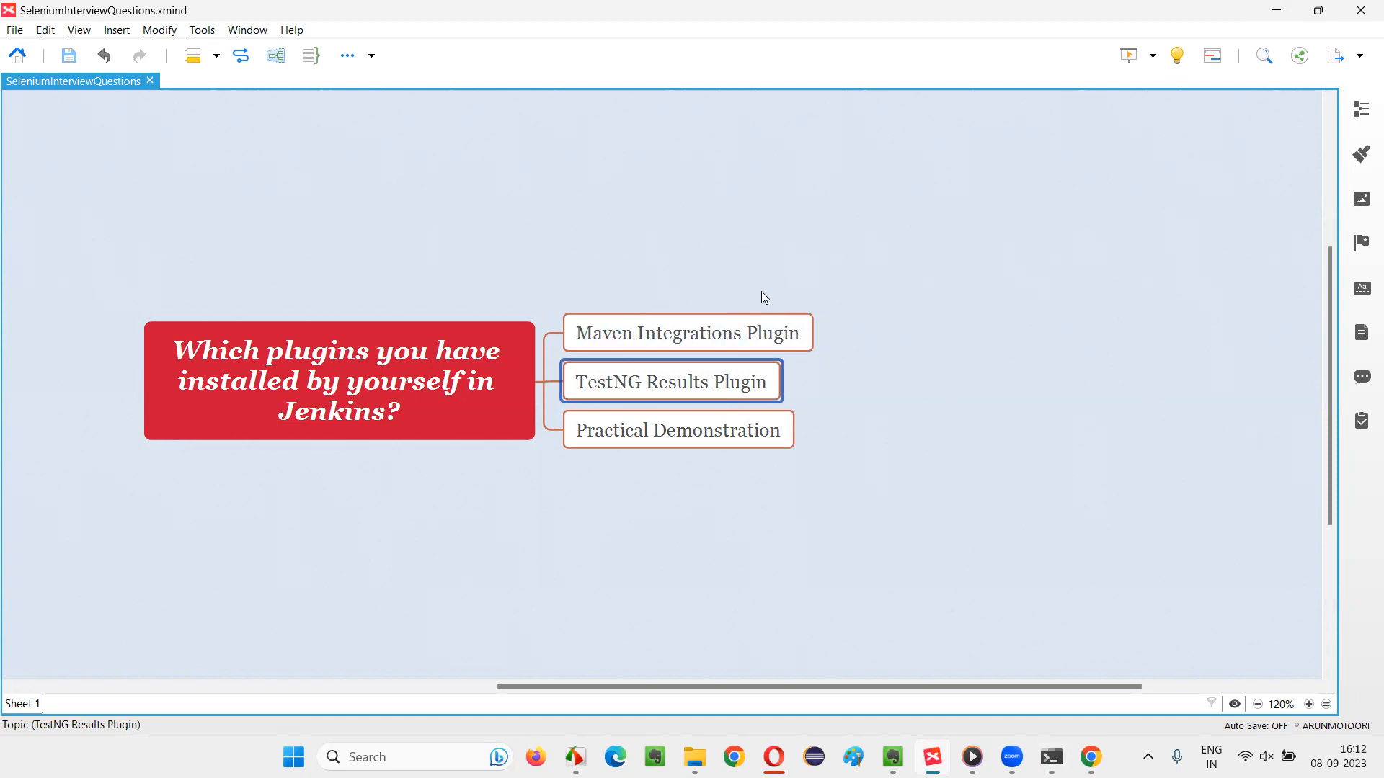
mouse_move(845, 303)
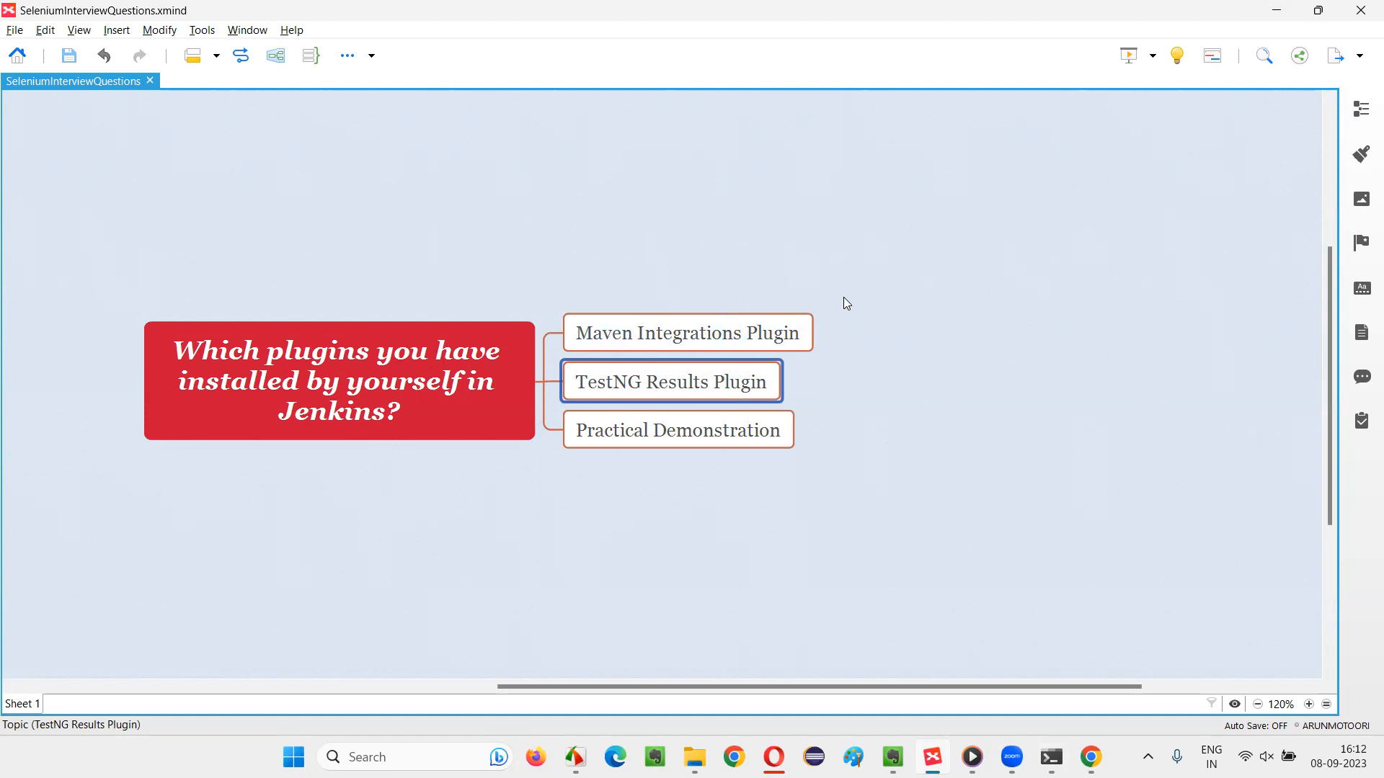
Switch to Jenkins, view the New Item form, return to the dashboard, and enter Manage Jenkins
left_click(1090, 756)
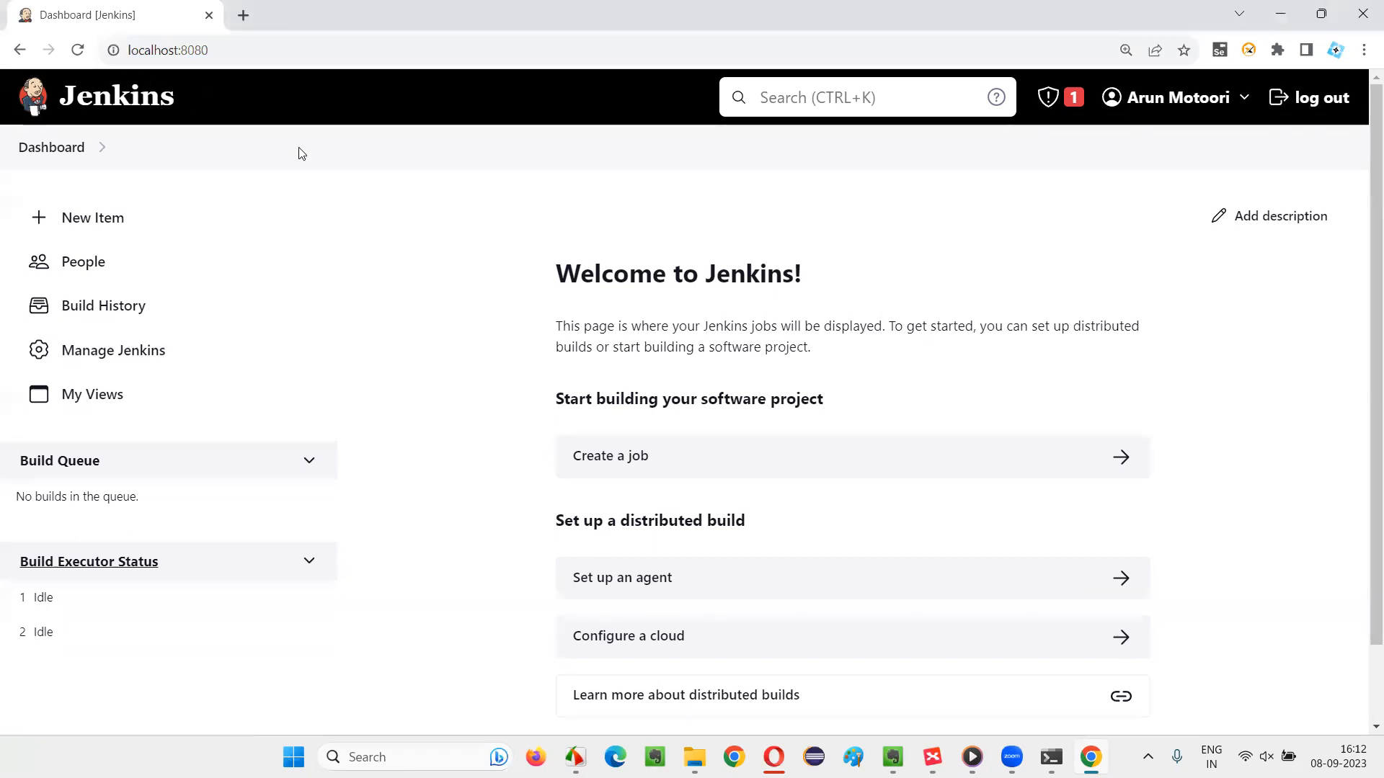
mouse_move(826, 498)
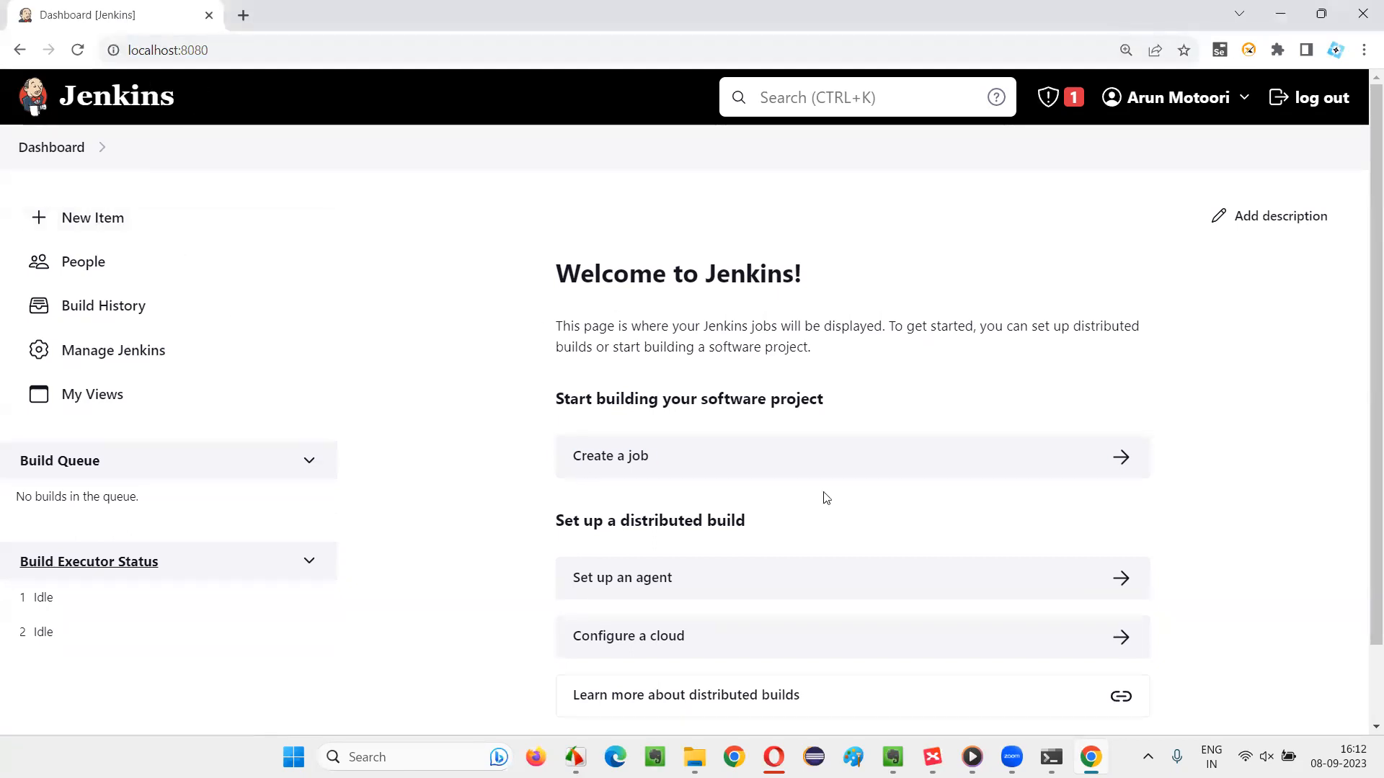
mouse_move(805, 309)
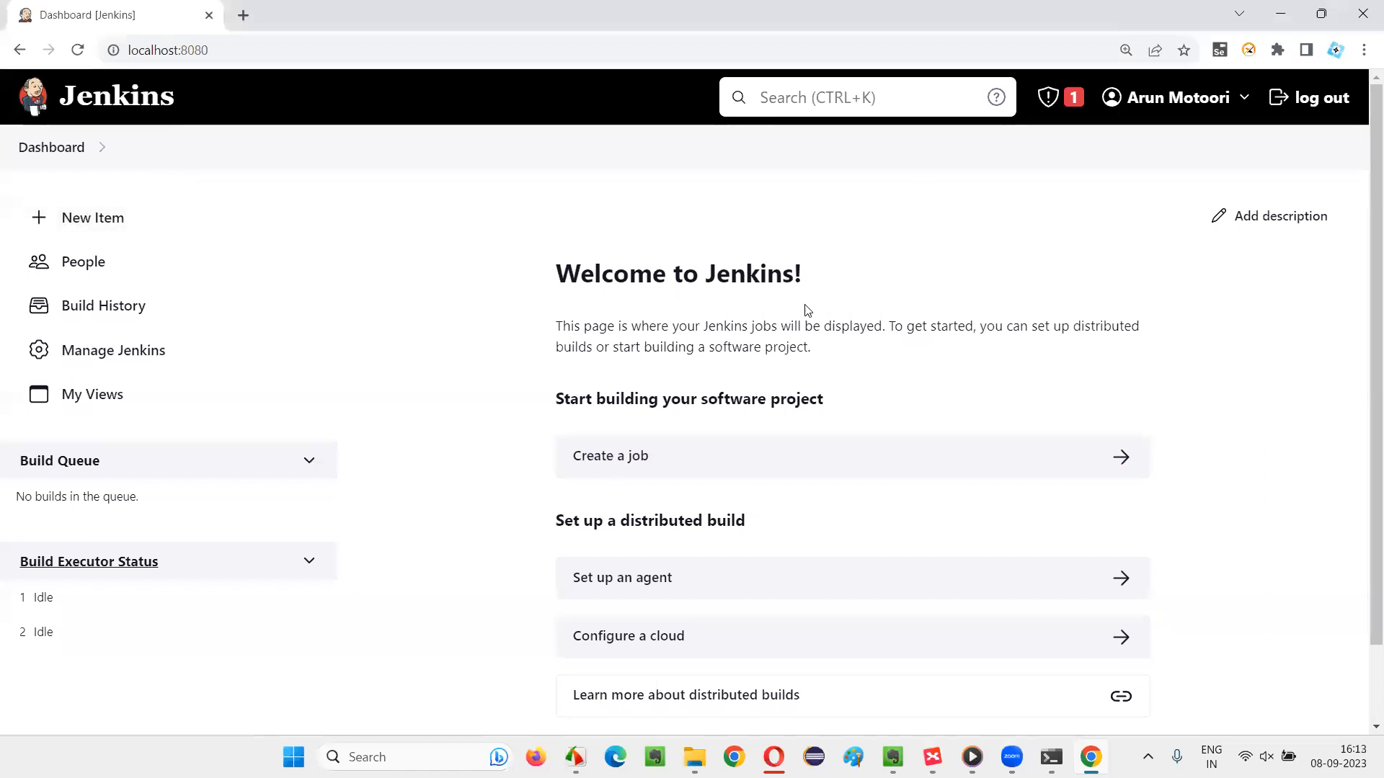
left_click(91, 217)
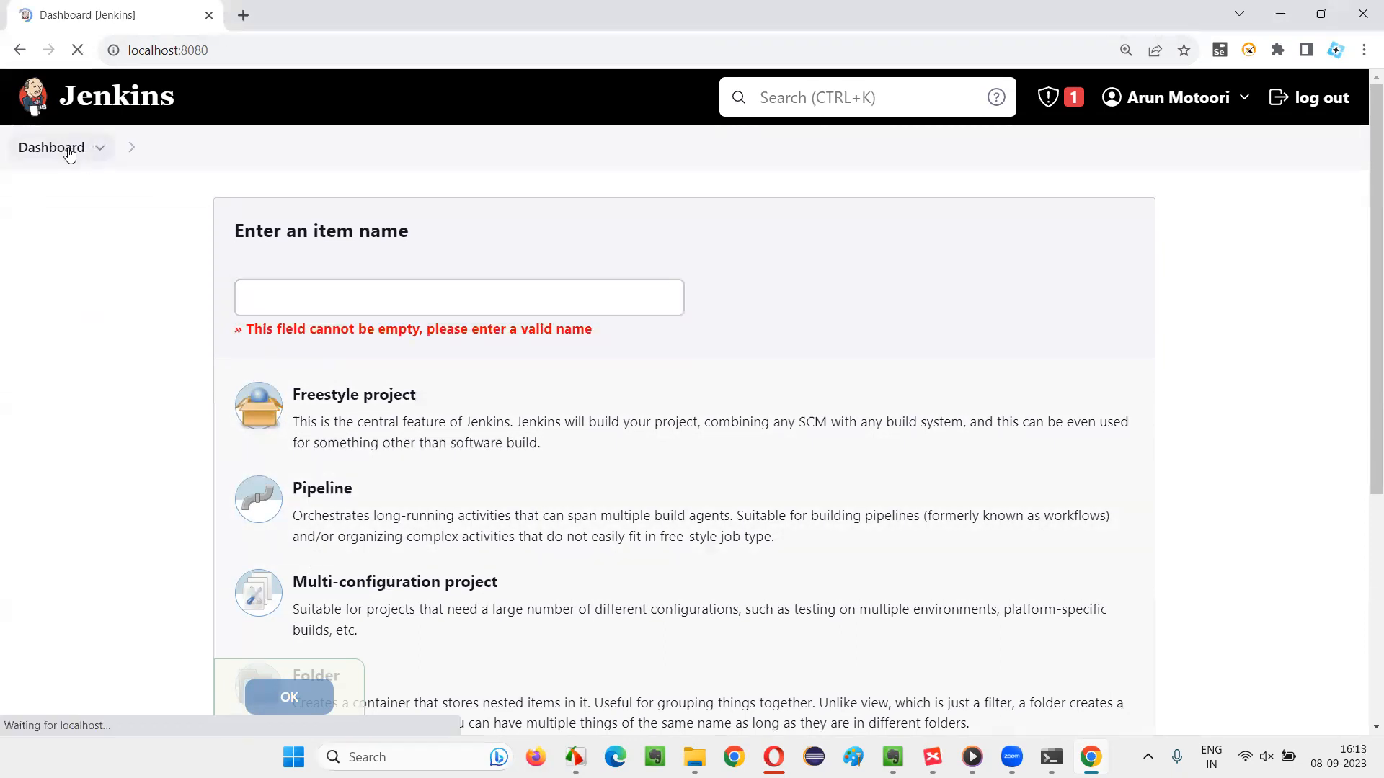
left_click(51, 147)
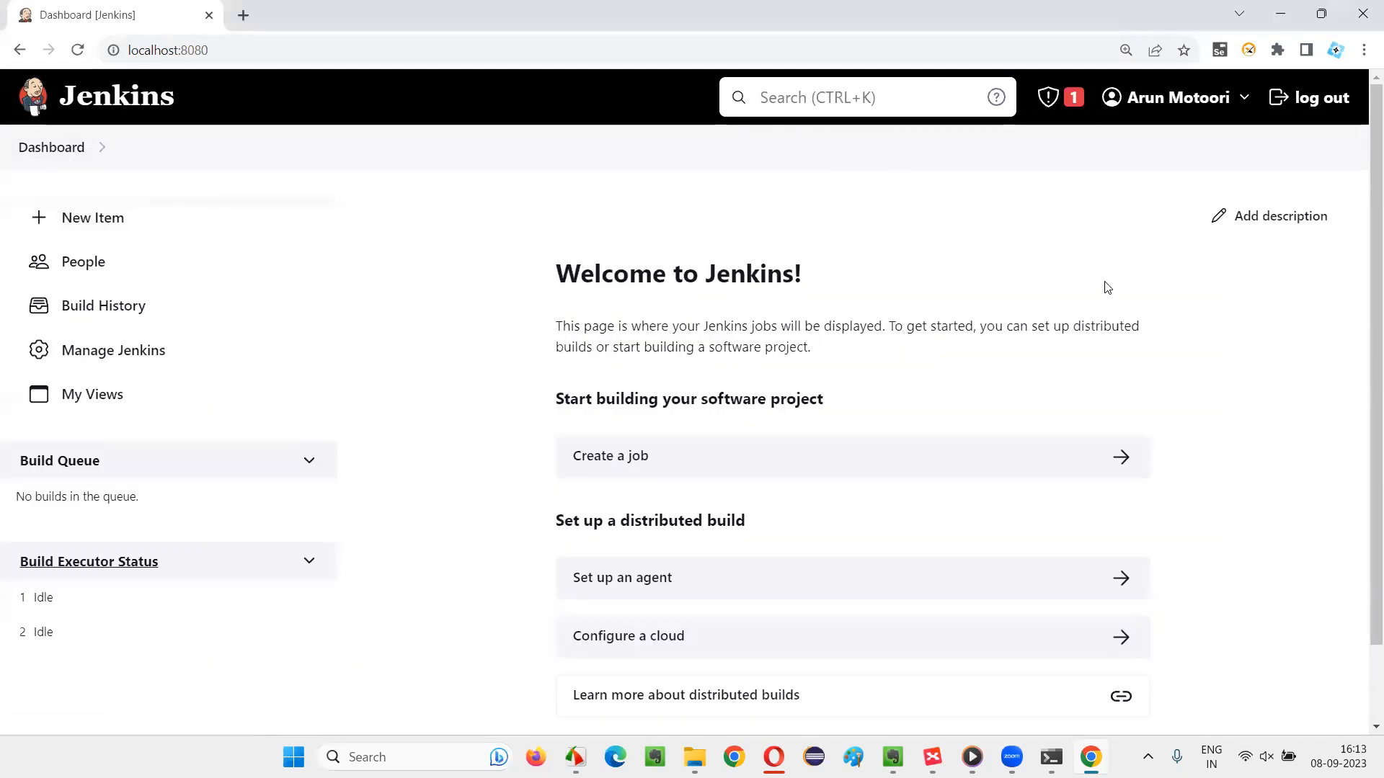
left_click(114, 350)
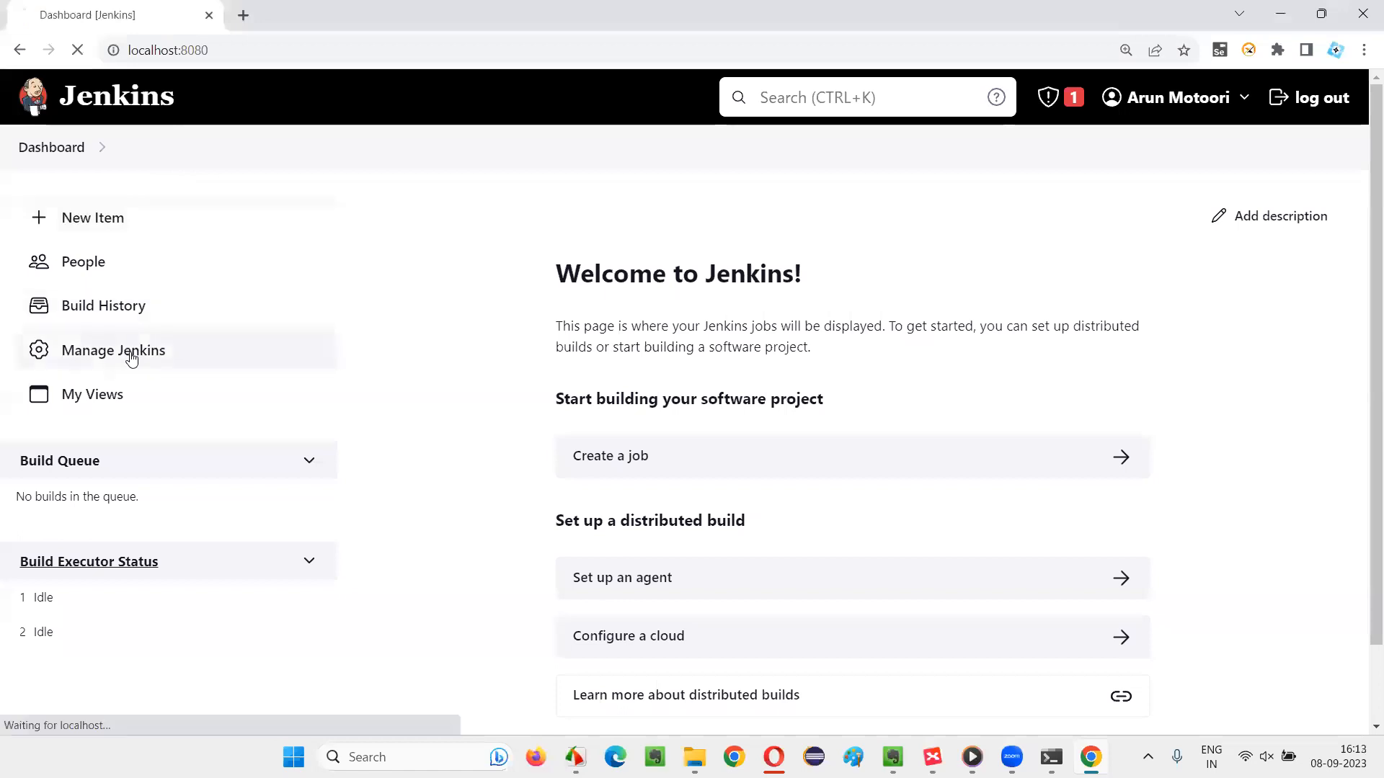
Search available plugins for 'maven' and install the Maven Integration plugin
left_click(113, 351)
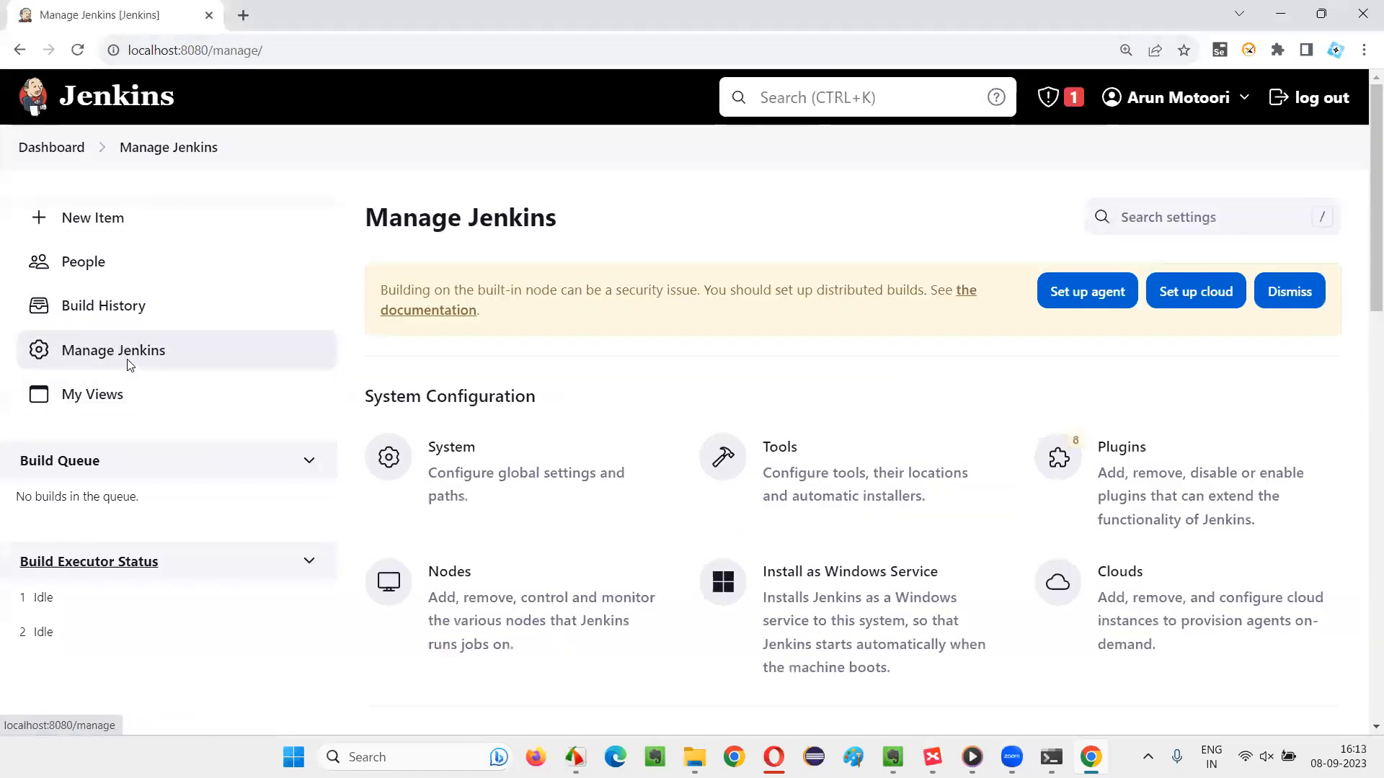
left_click(865, 472)
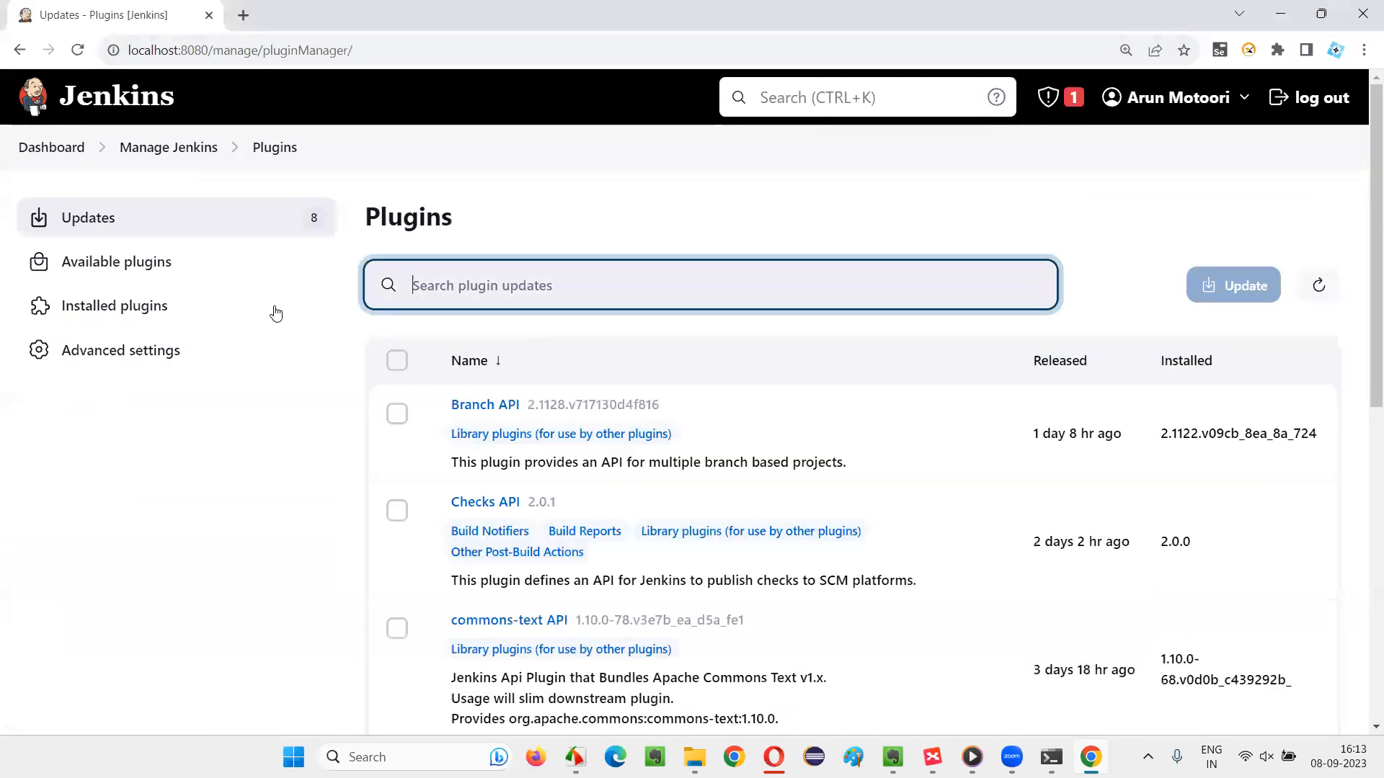
left_click(115, 261)
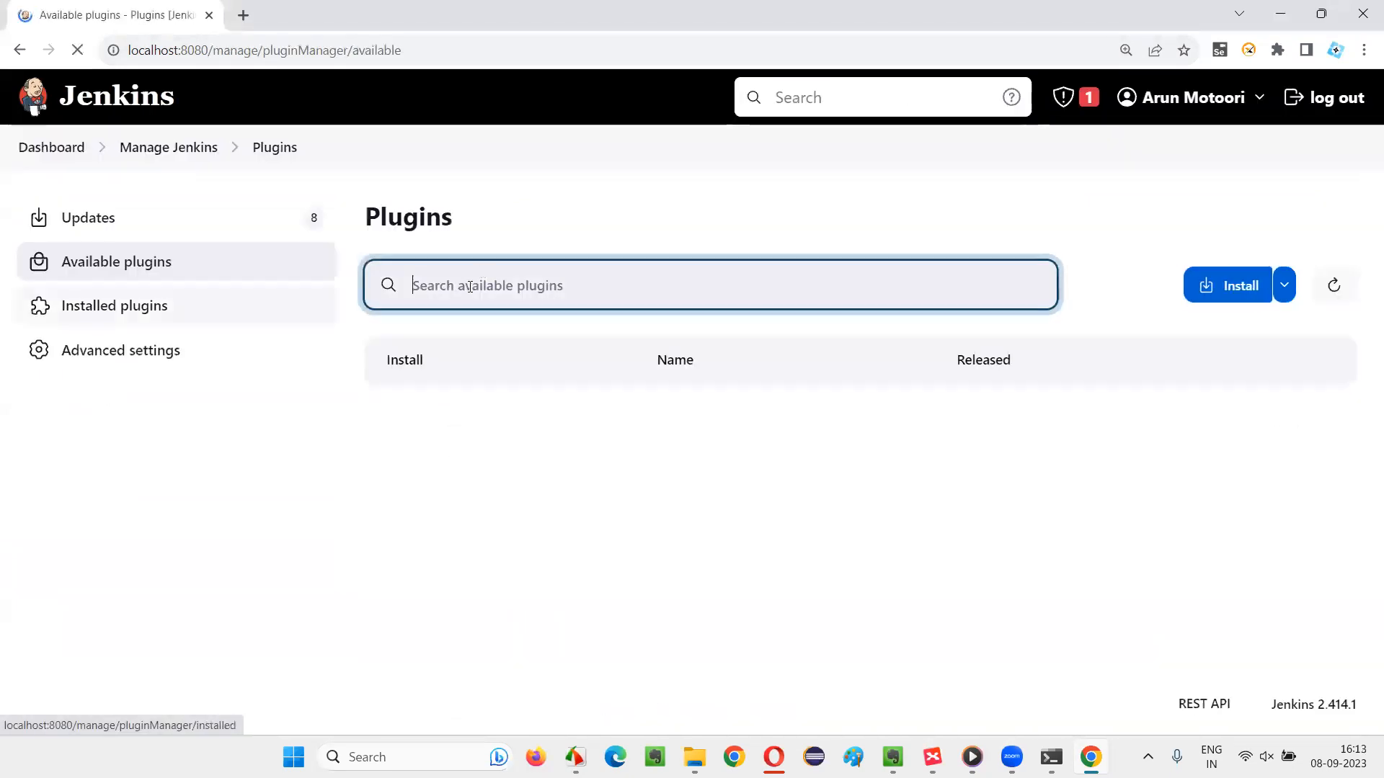
type("maven")
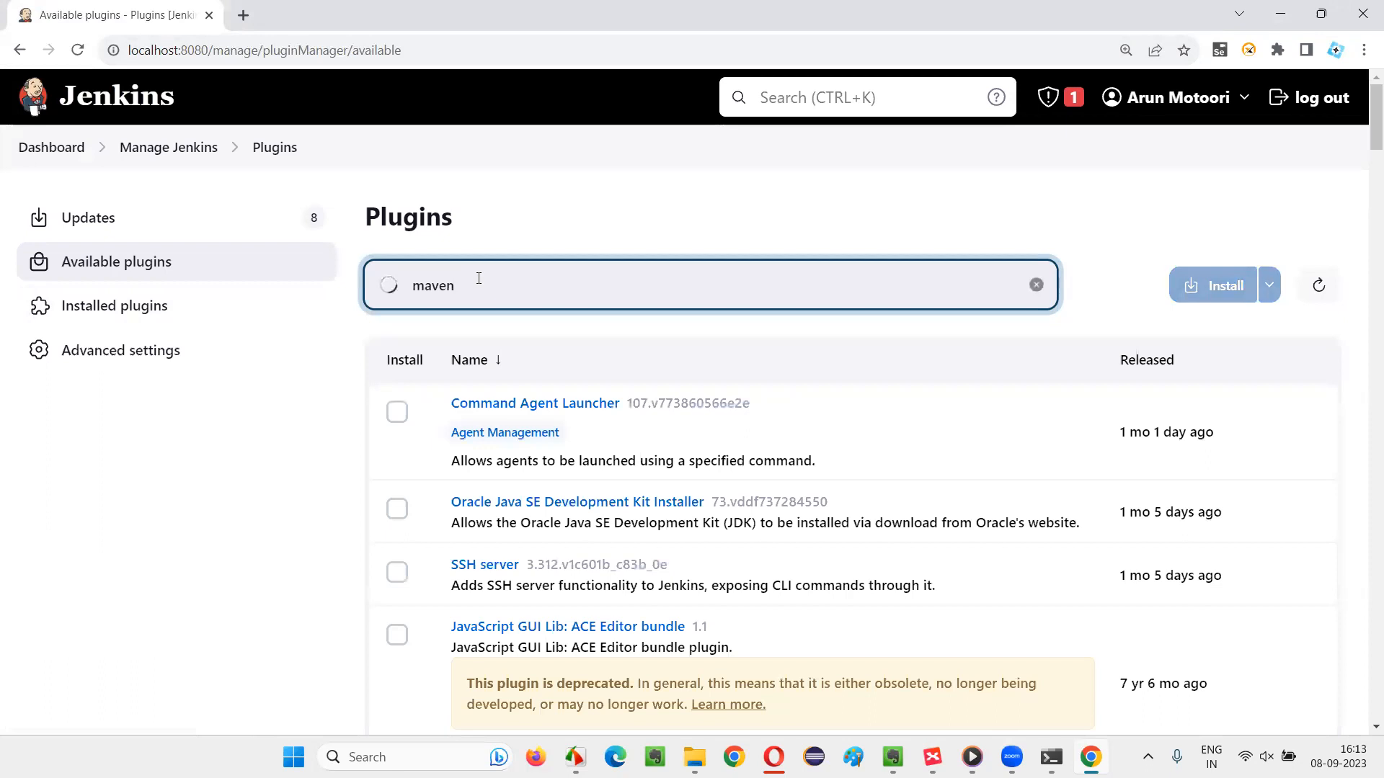
mouse_move(616, 605)
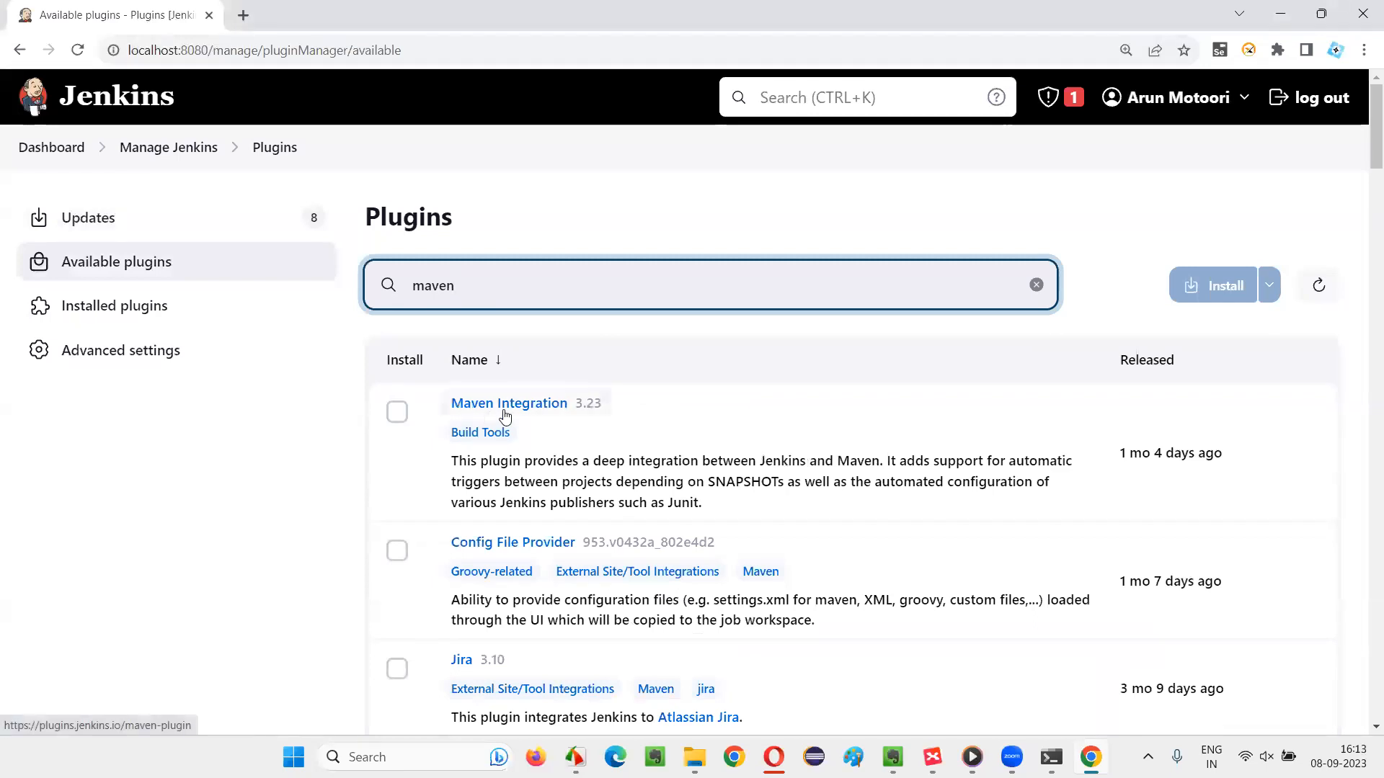
left_click(396, 412)
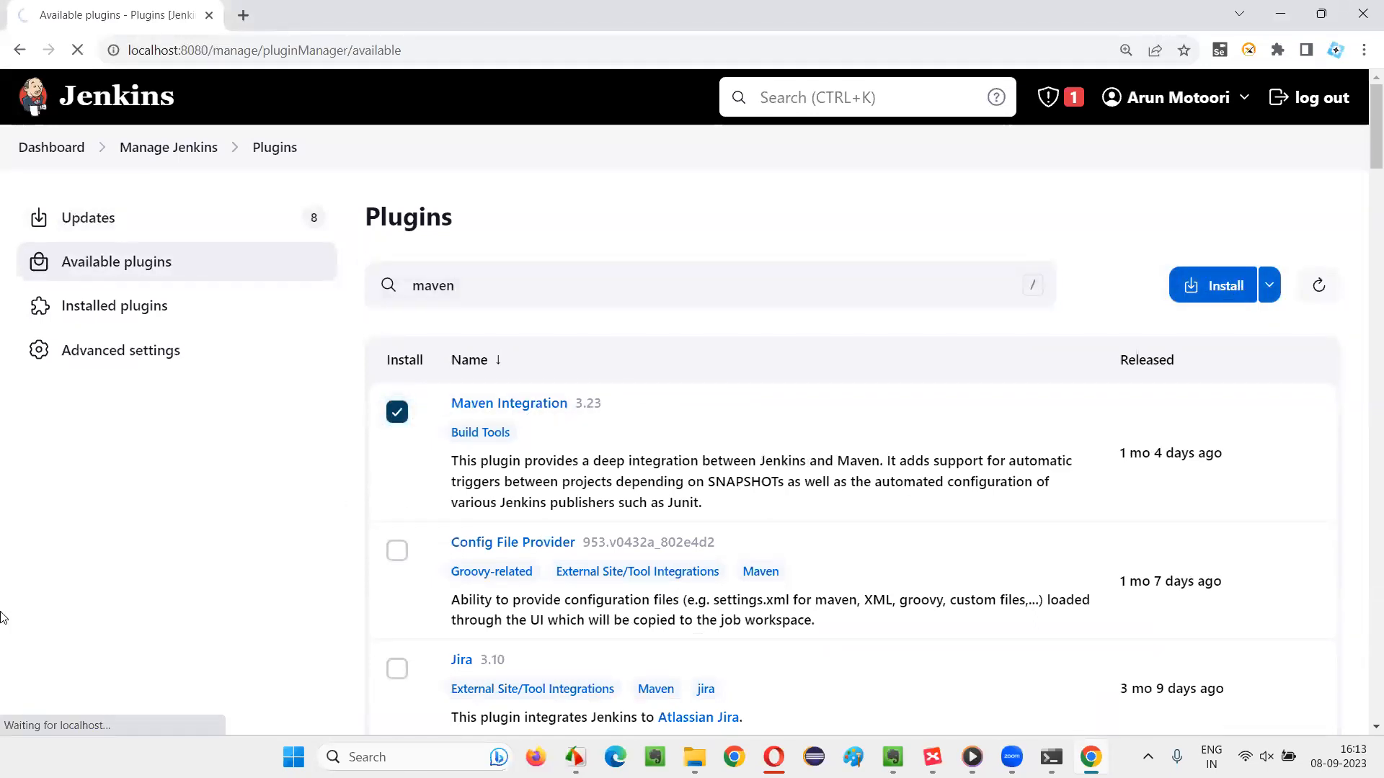
left_click(1210, 285)
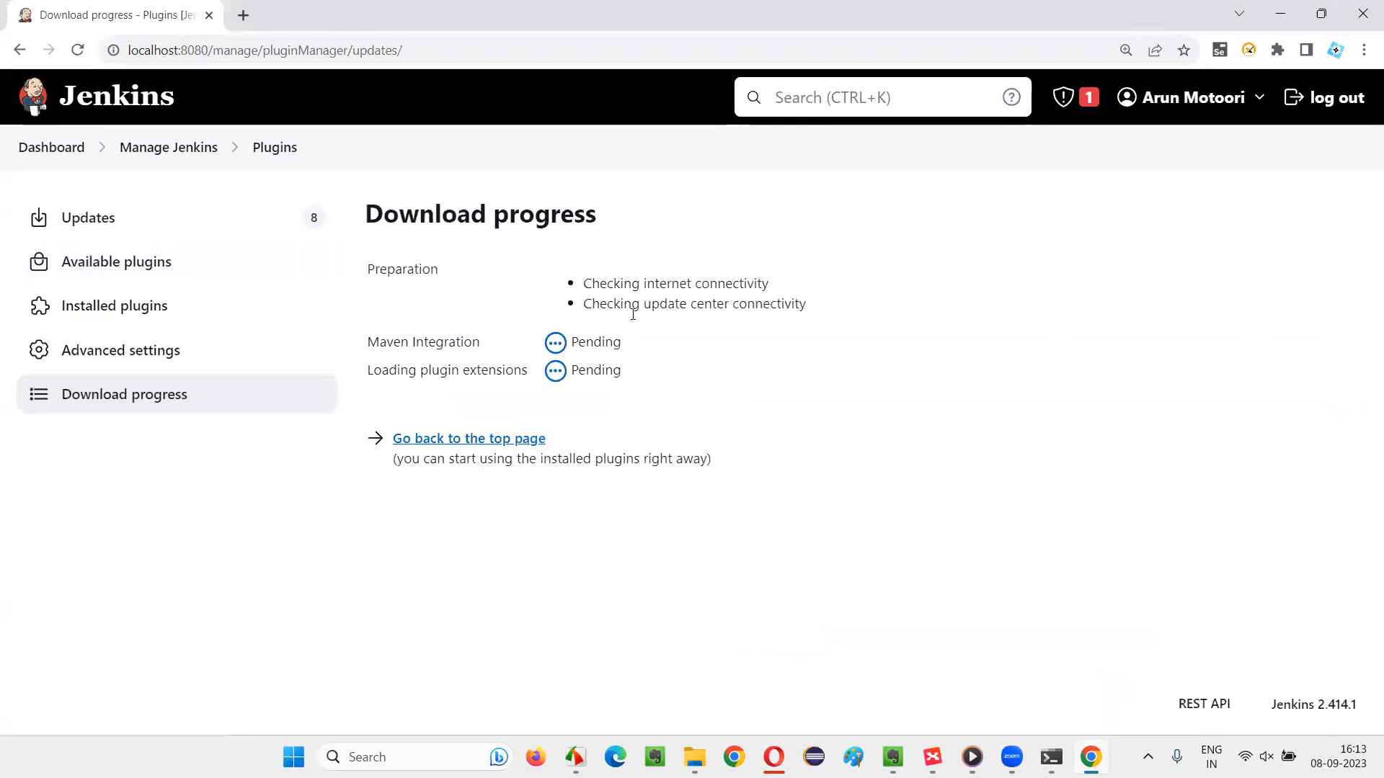
mouse_move(655, 345)
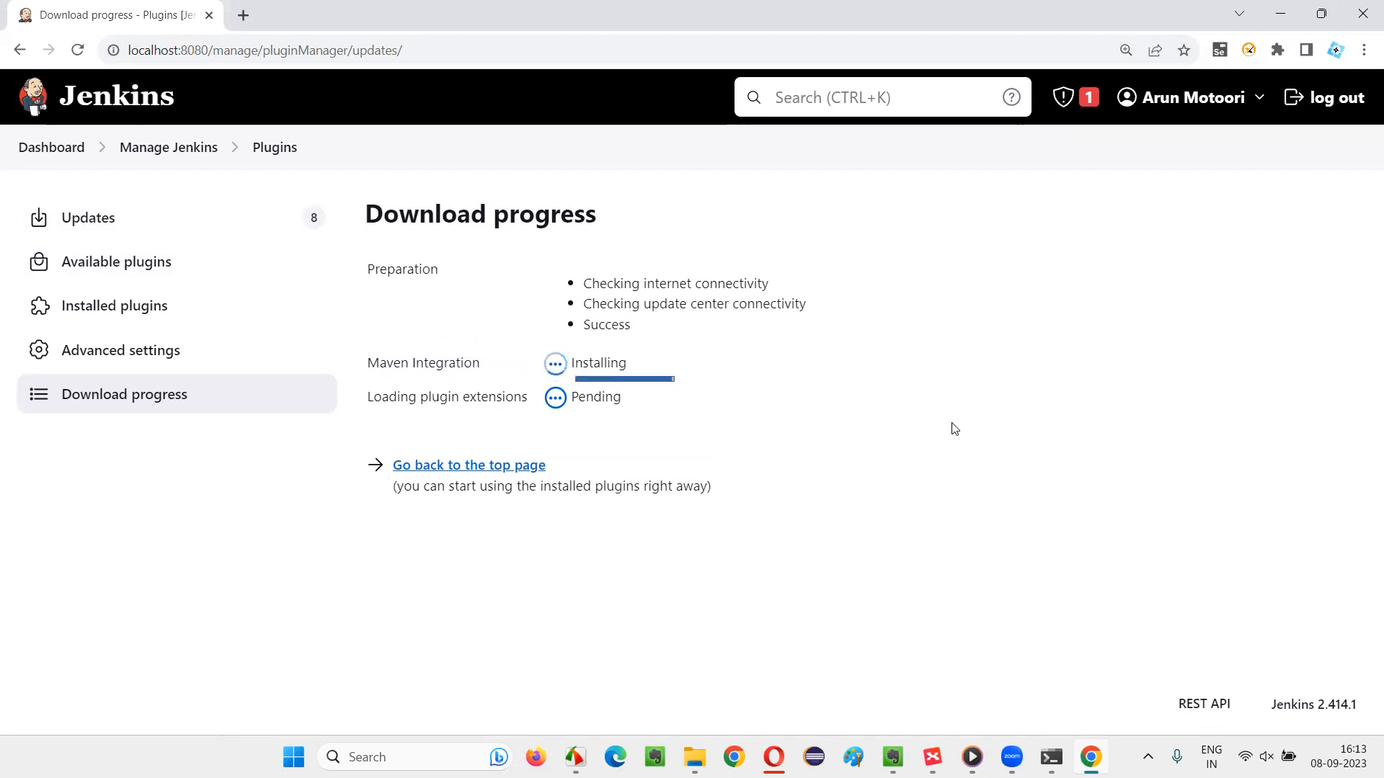
mouse_move(536, 382)
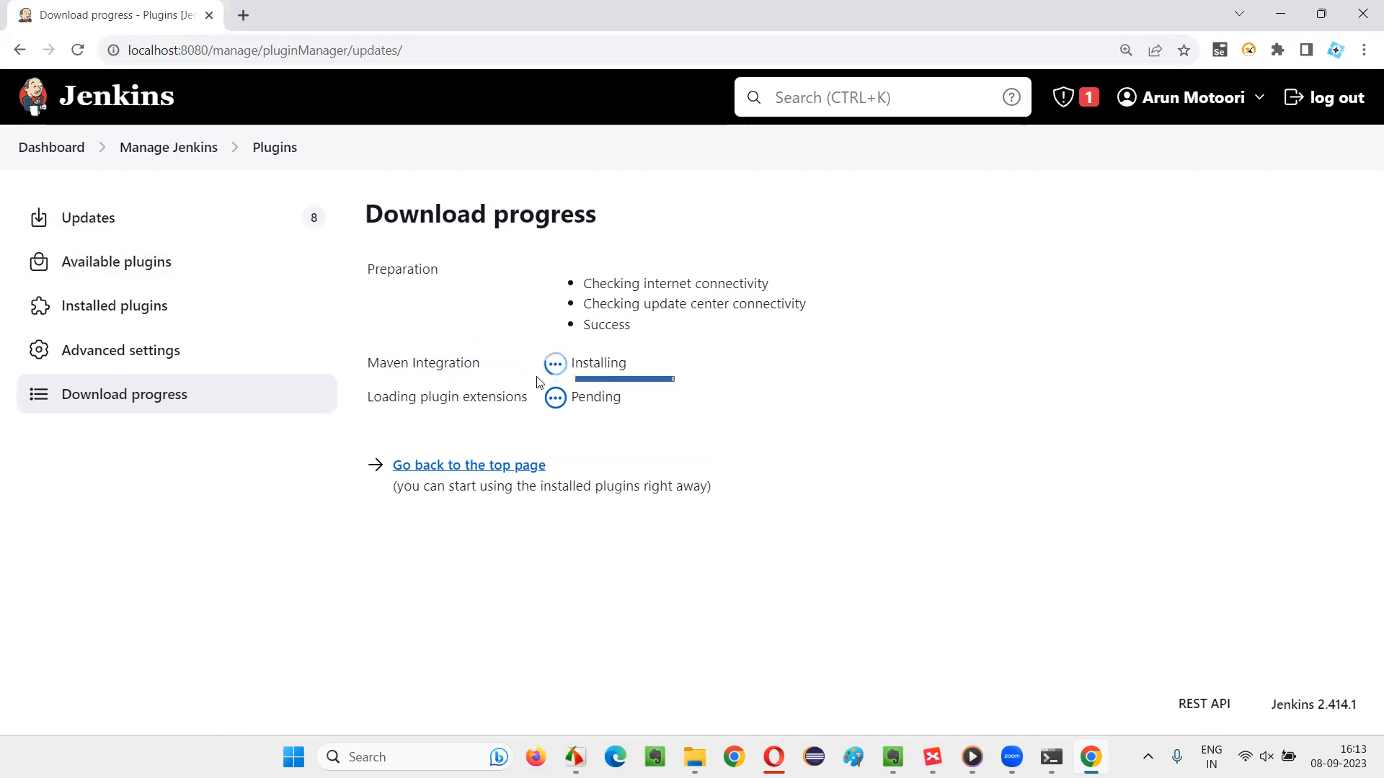
mouse_move(1047, 443)
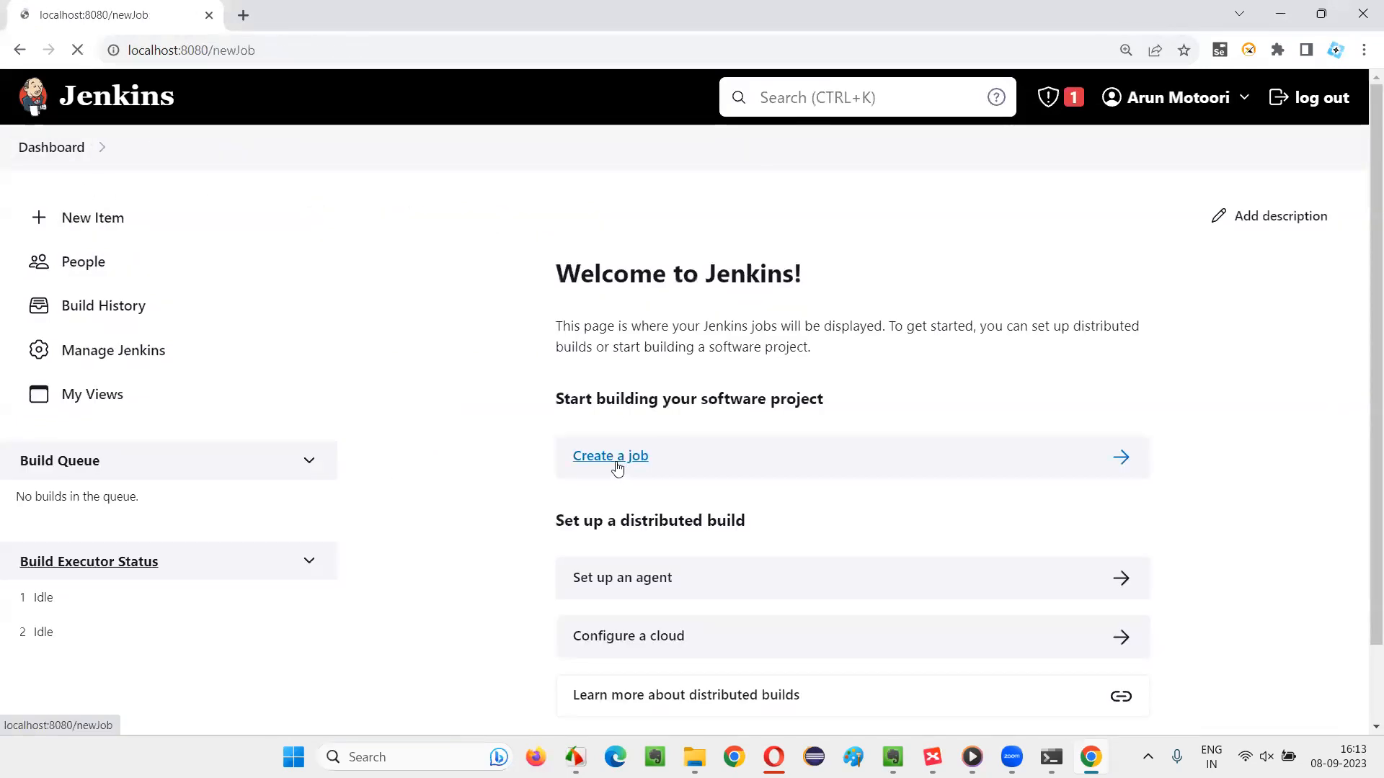
left_click(610, 455)
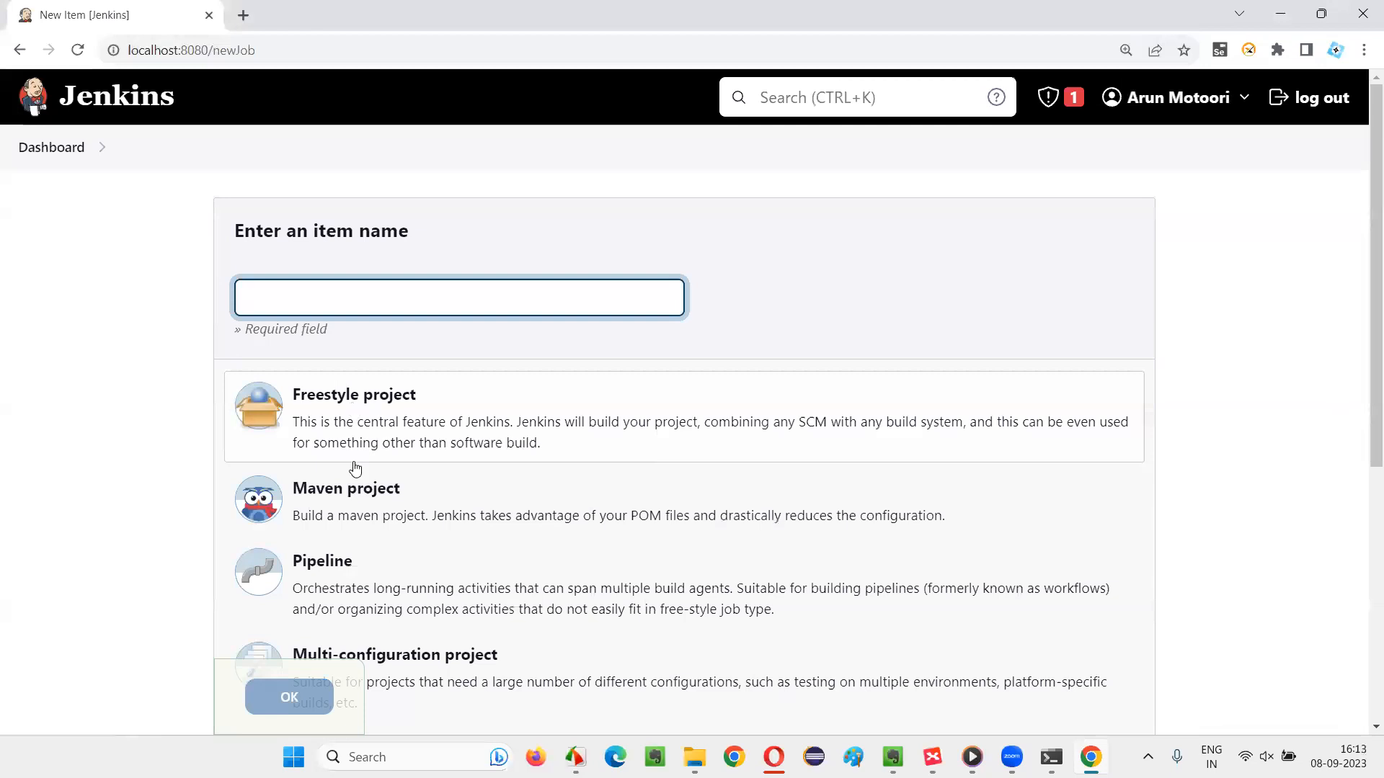
mouse_move(345, 190)
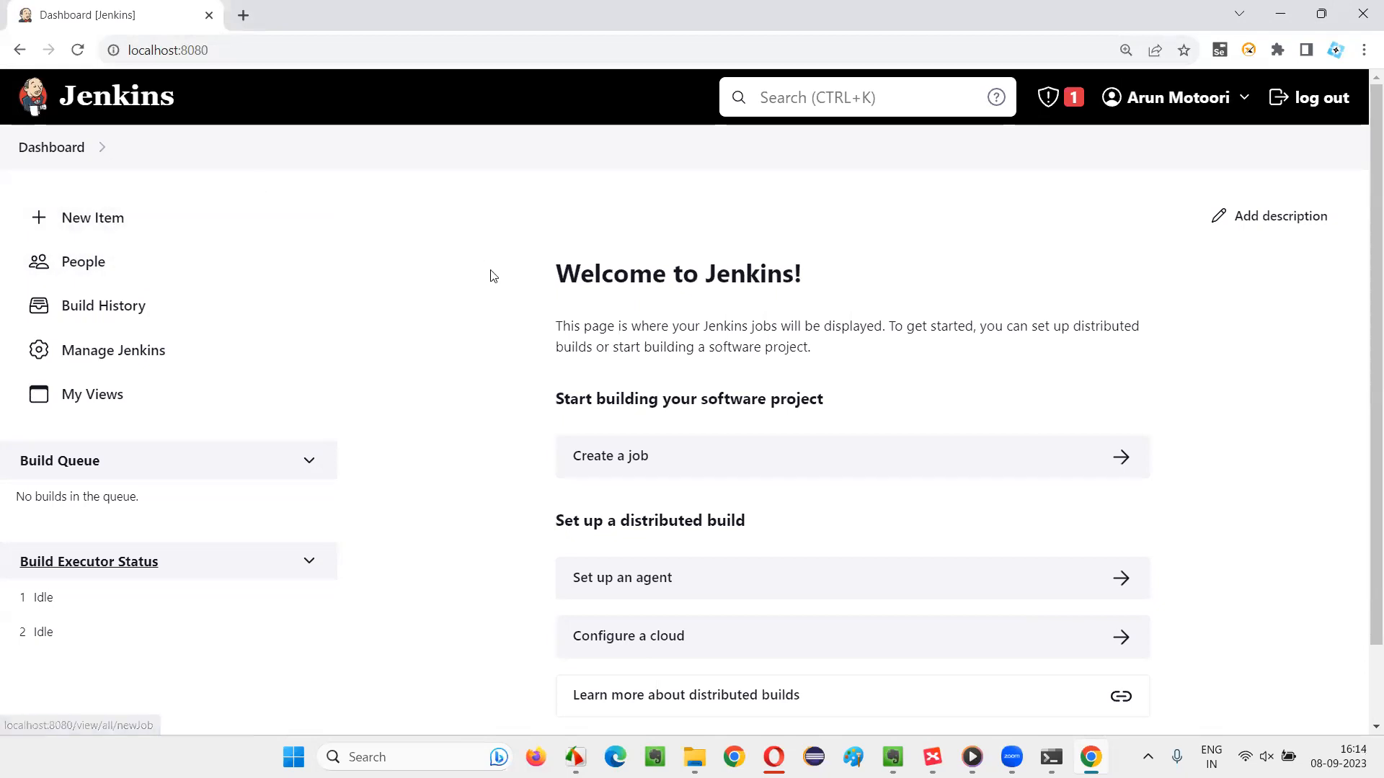
mouse_move(519, 313)
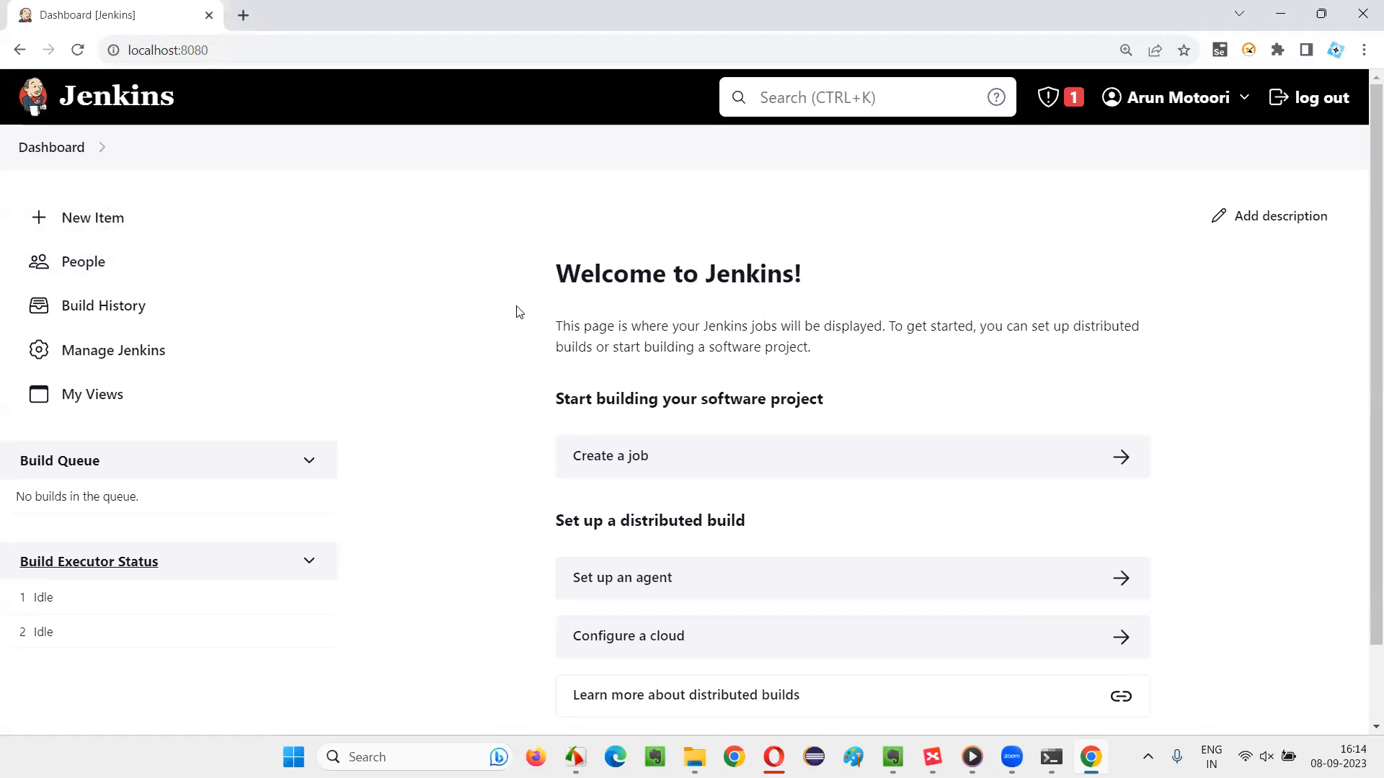
mouse_move(139, 304)
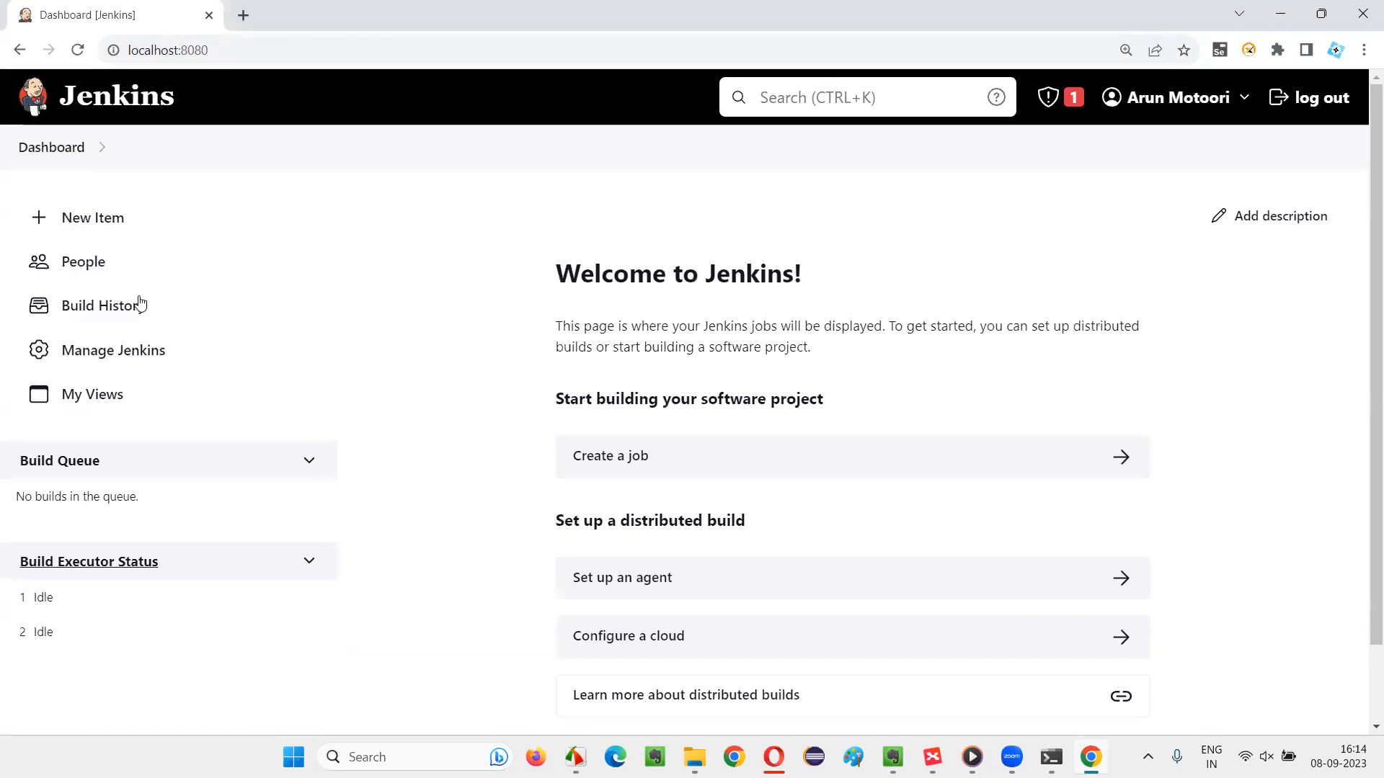
Search plugins for 'testng' and install TestNG Results, checking Maven Integration's status
left_click(115, 349)
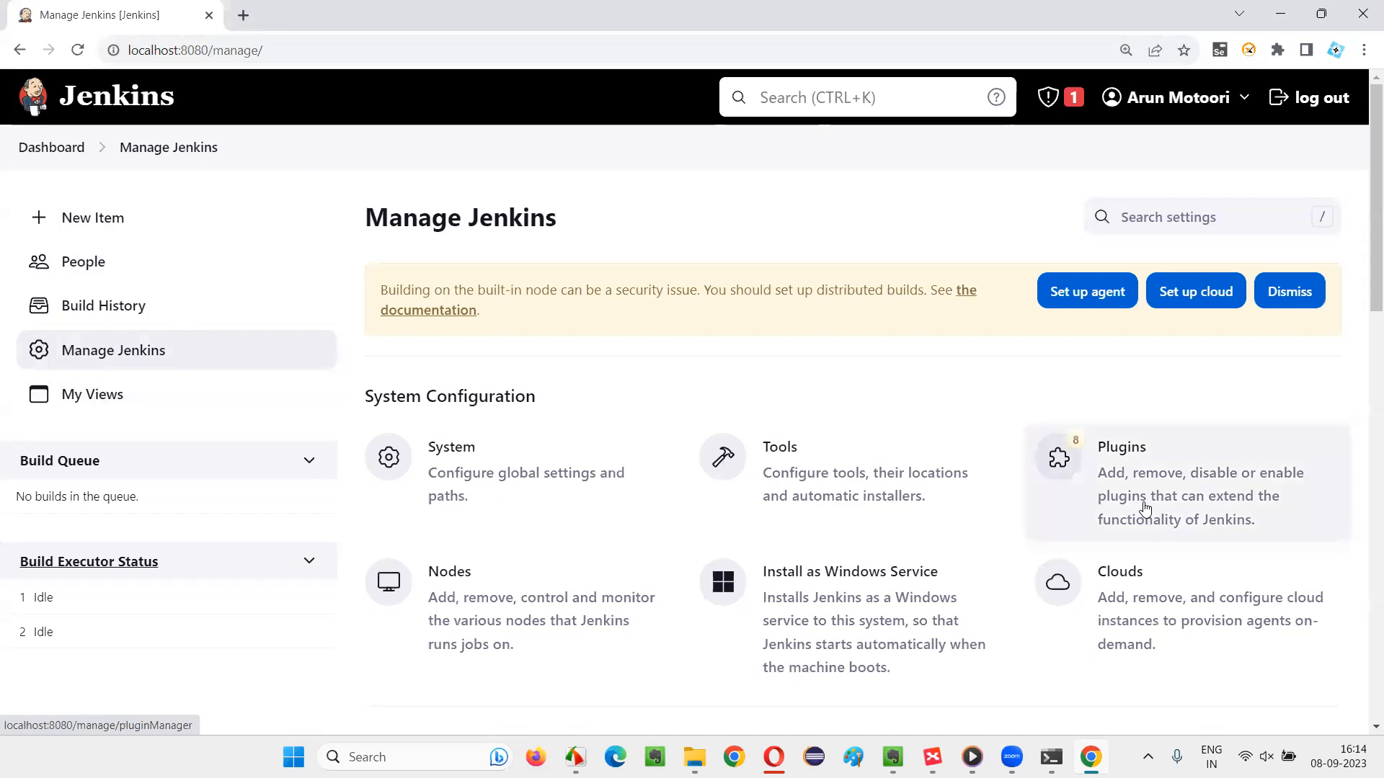
left_click(1121, 448)
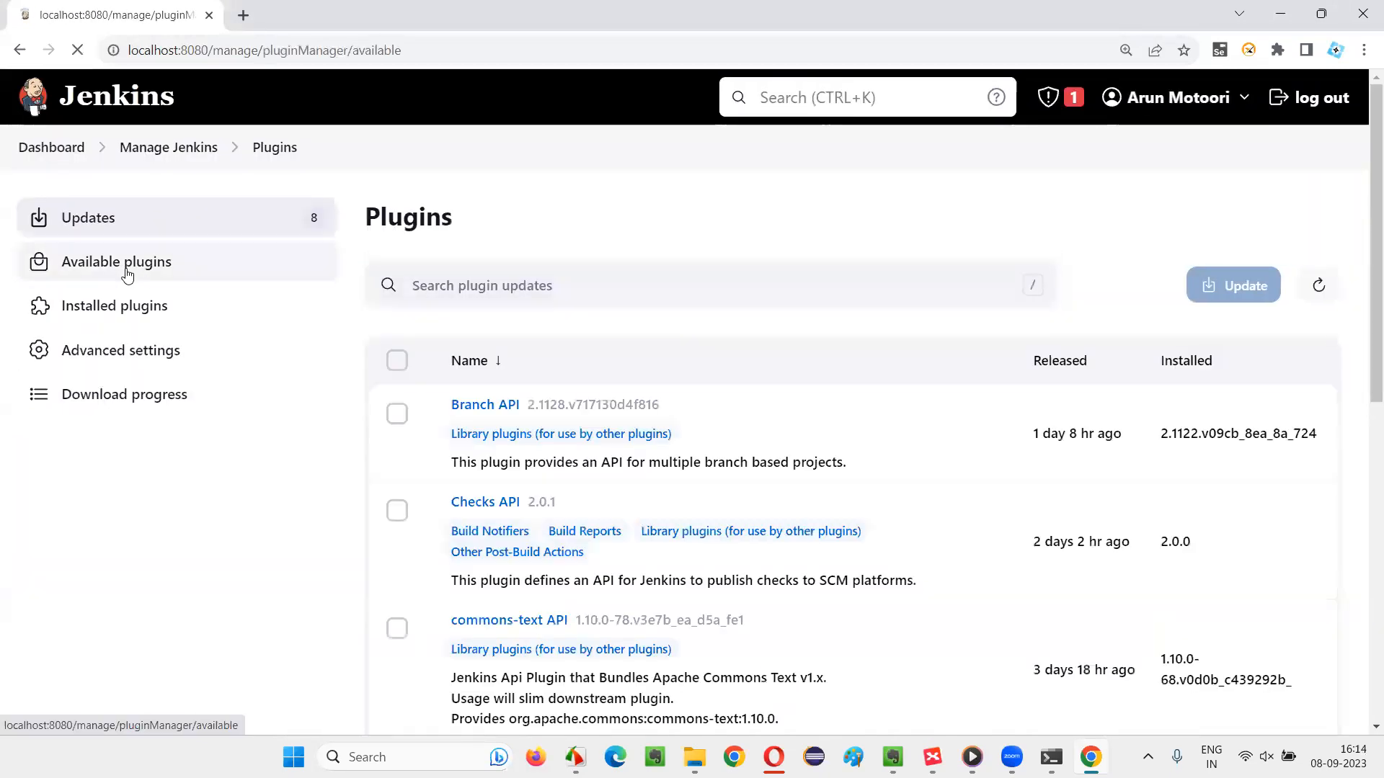
type("testng")
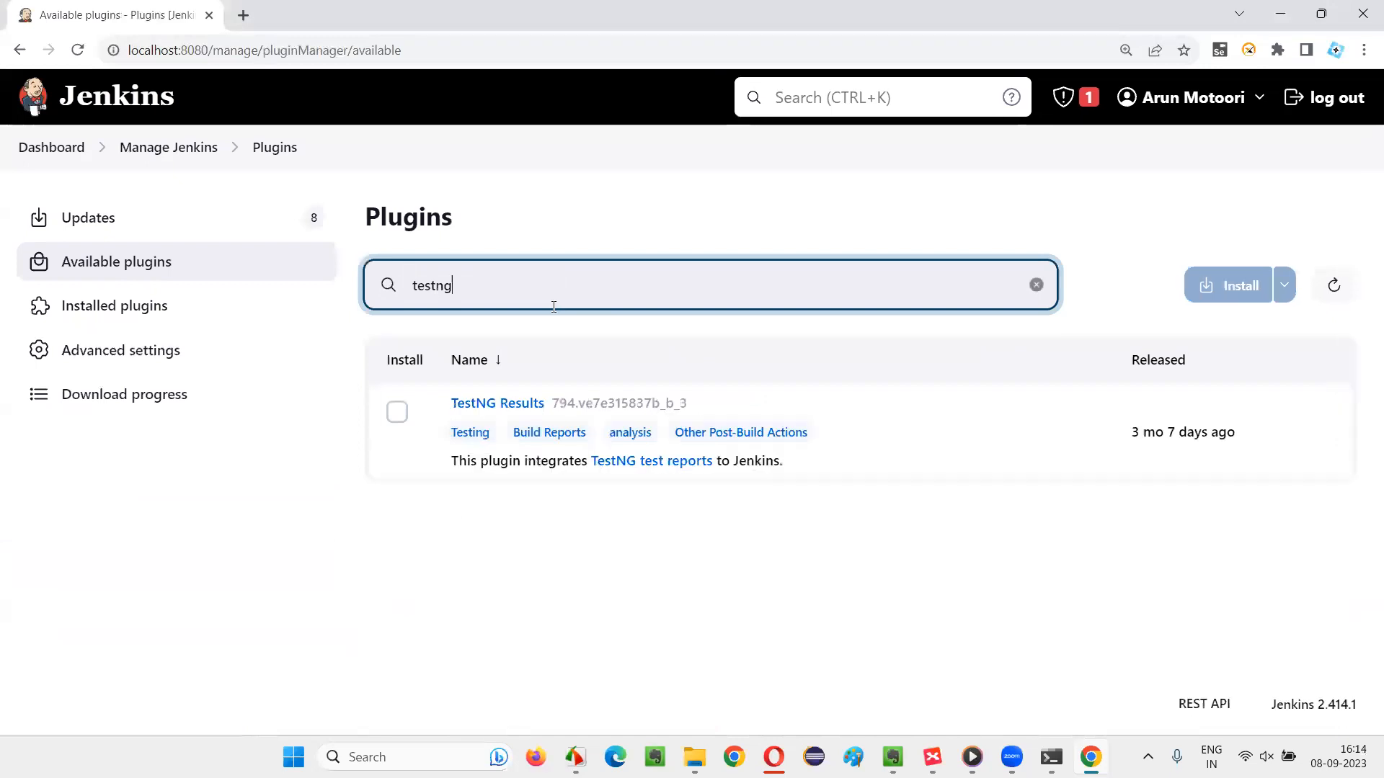
left_click(397, 412)
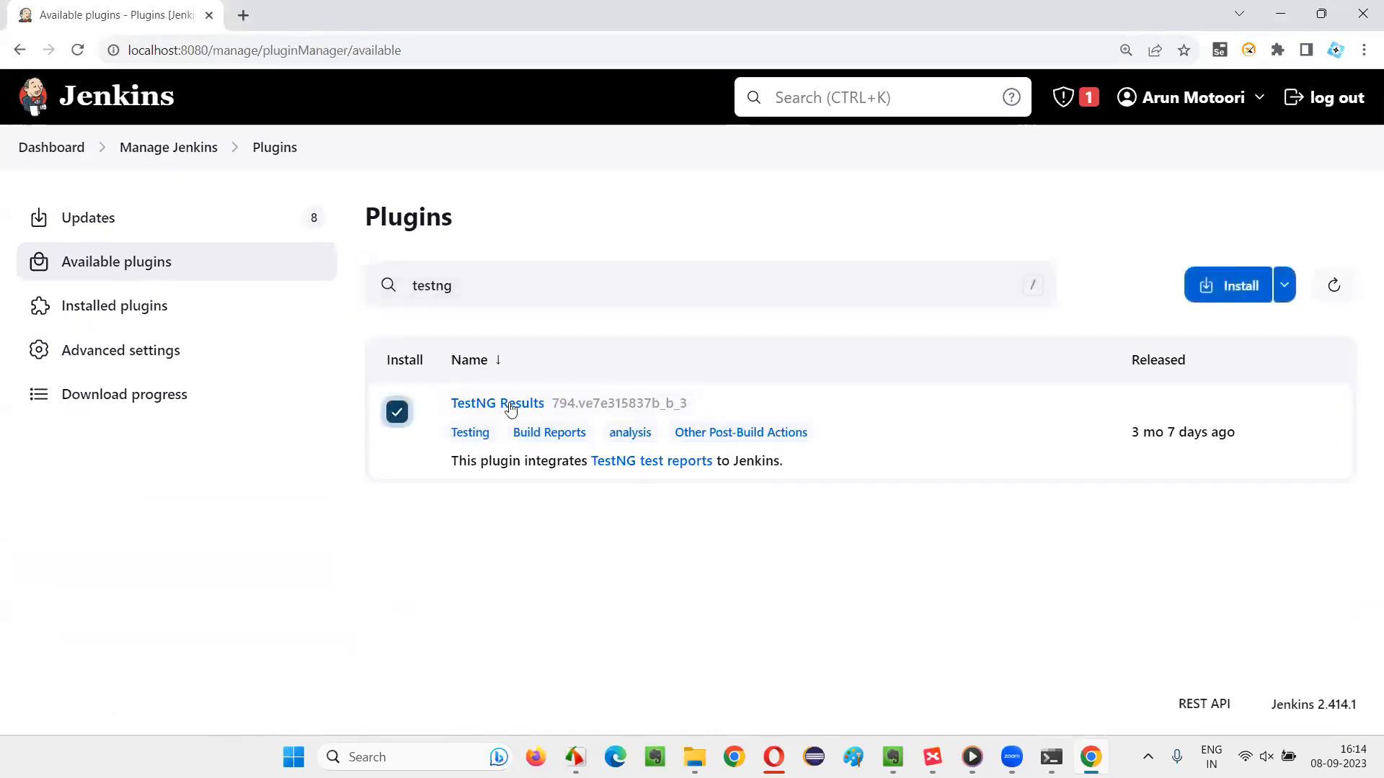
mouse_move(819, 461)
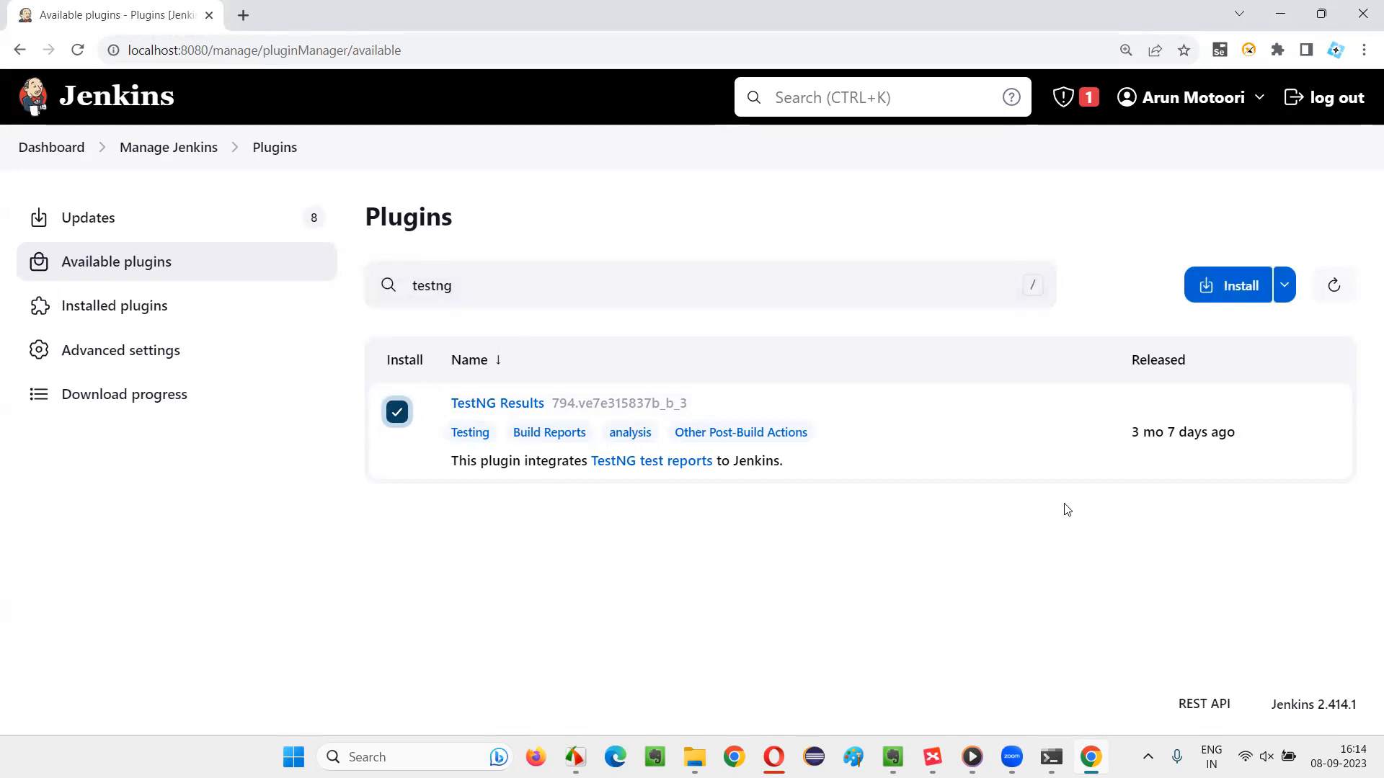
mouse_move(543, 439)
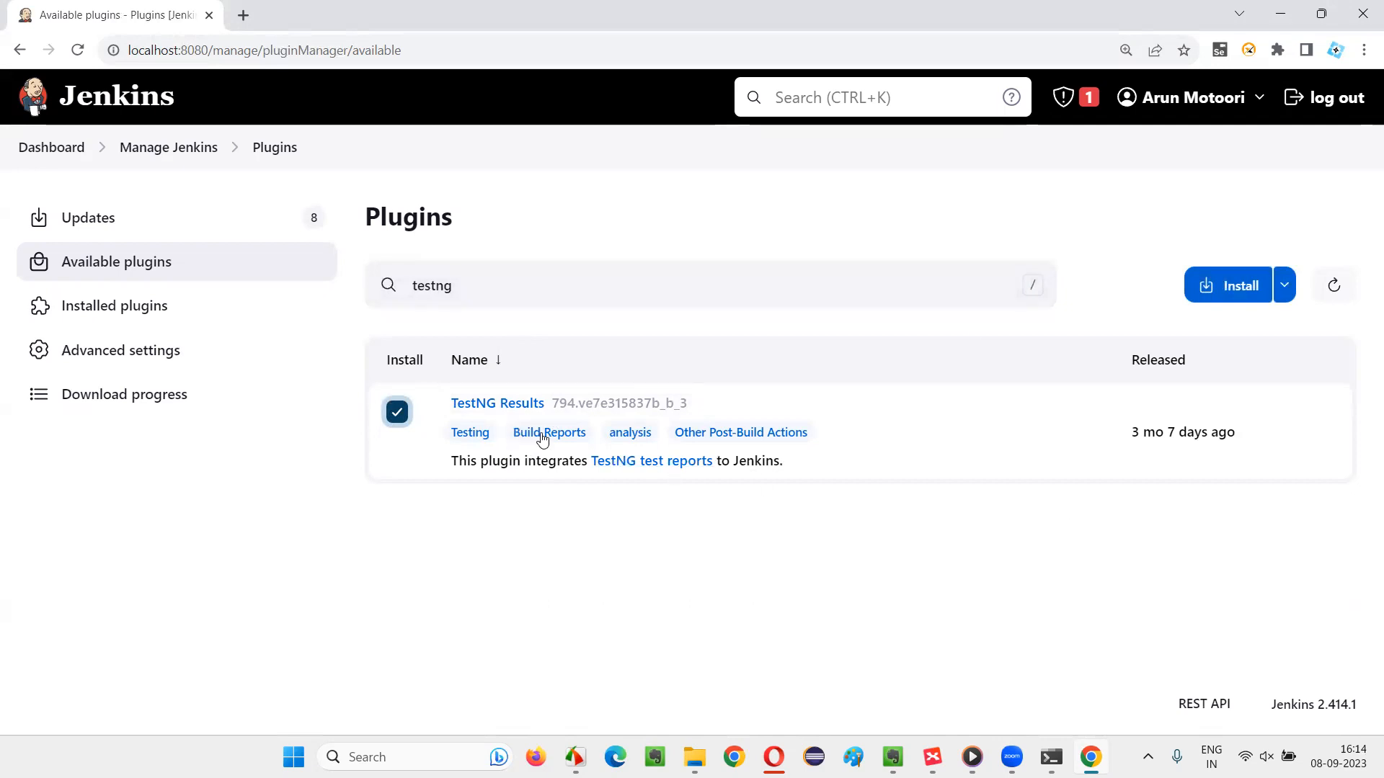
mouse_move(563, 450)
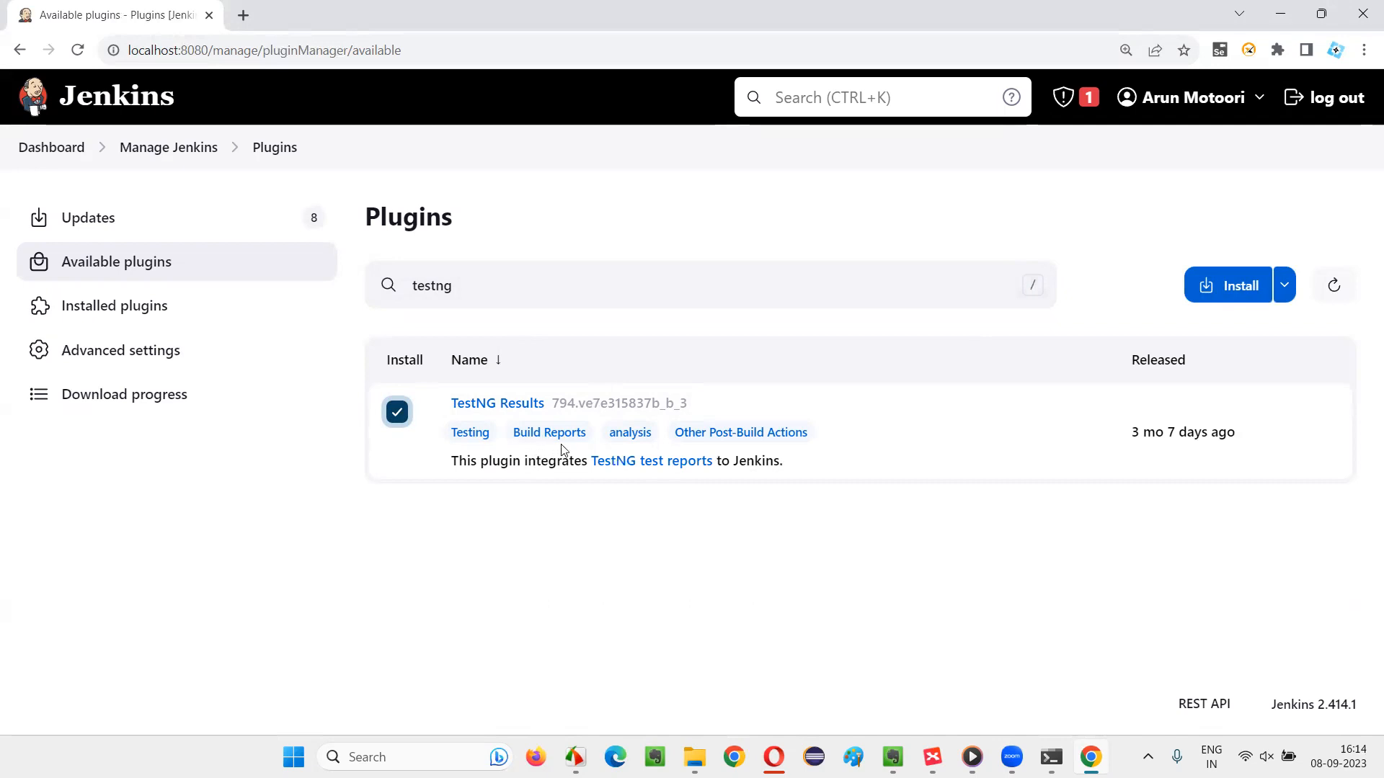
mouse_move(589, 480)
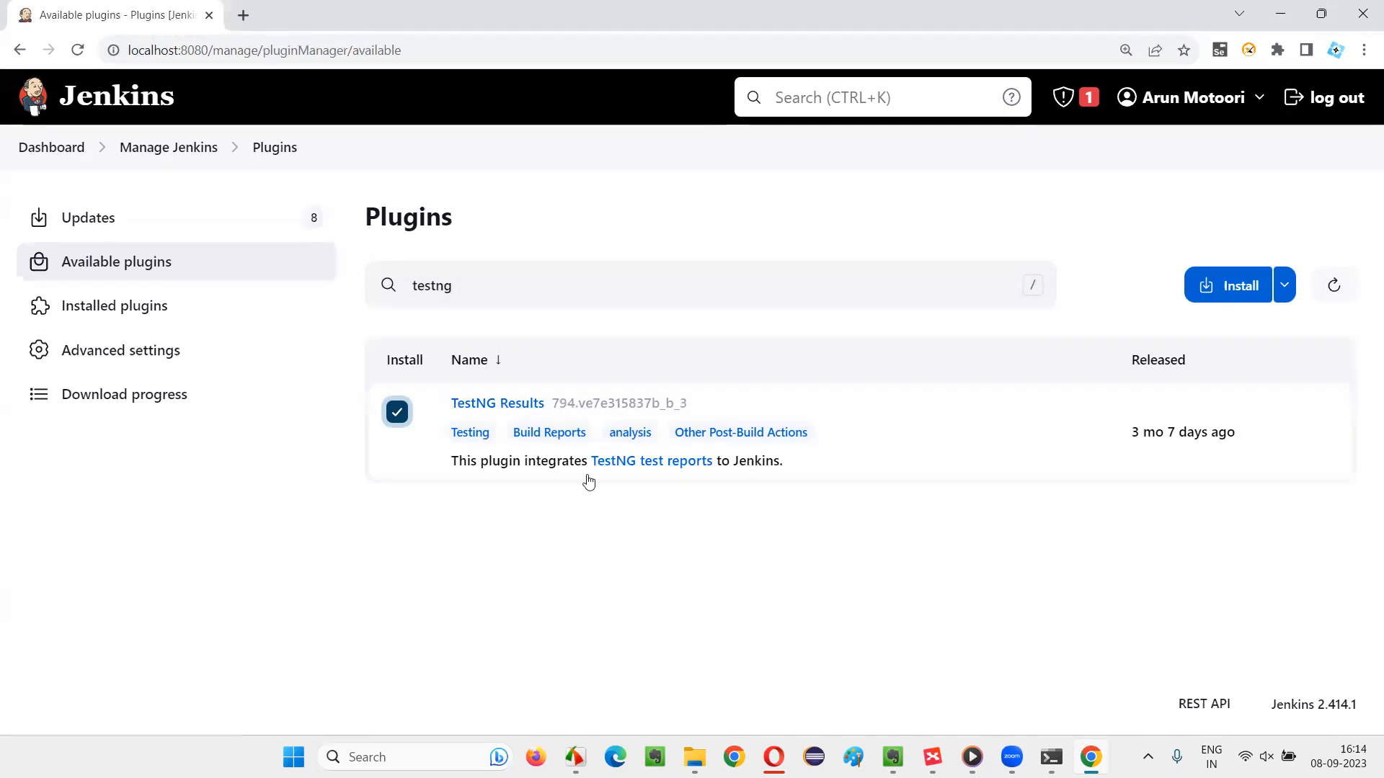
mouse_move(729, 554)
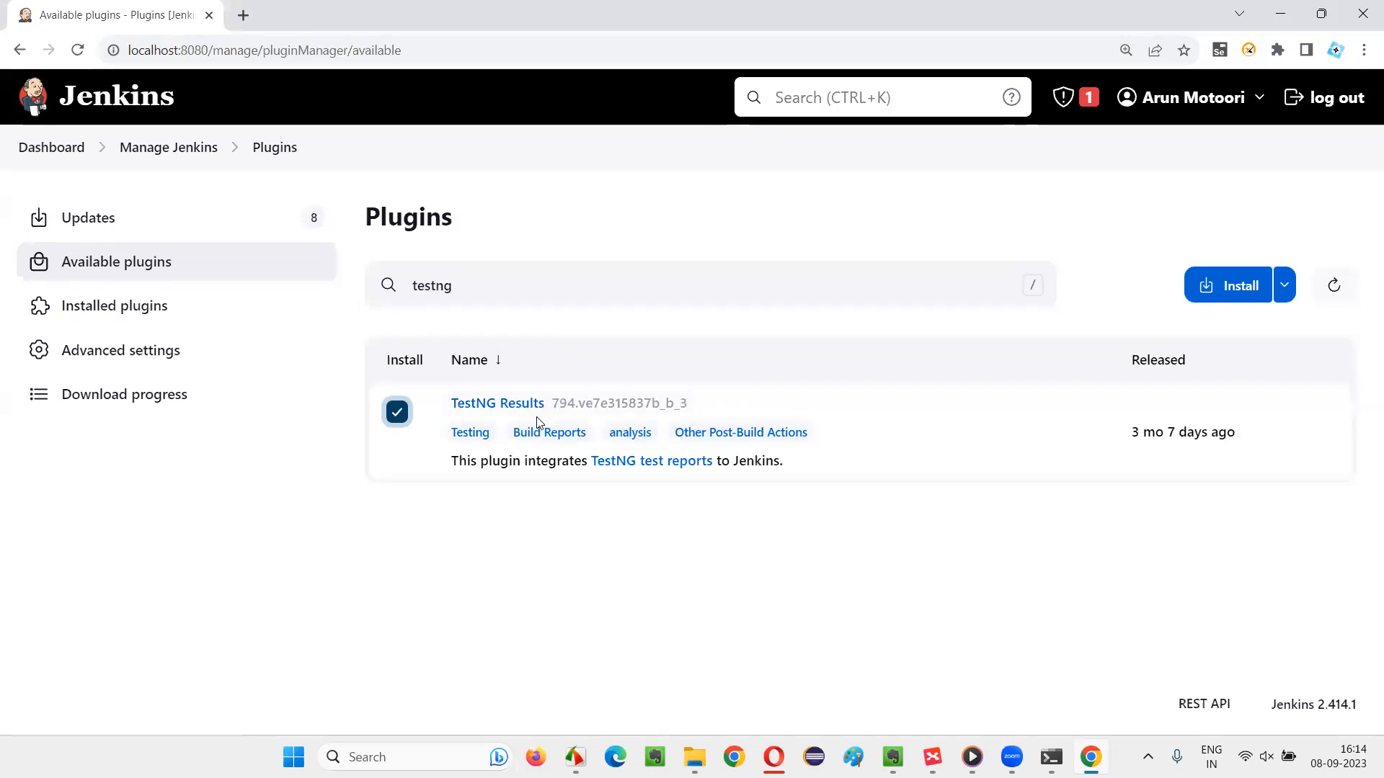
left_click(1227, 286)
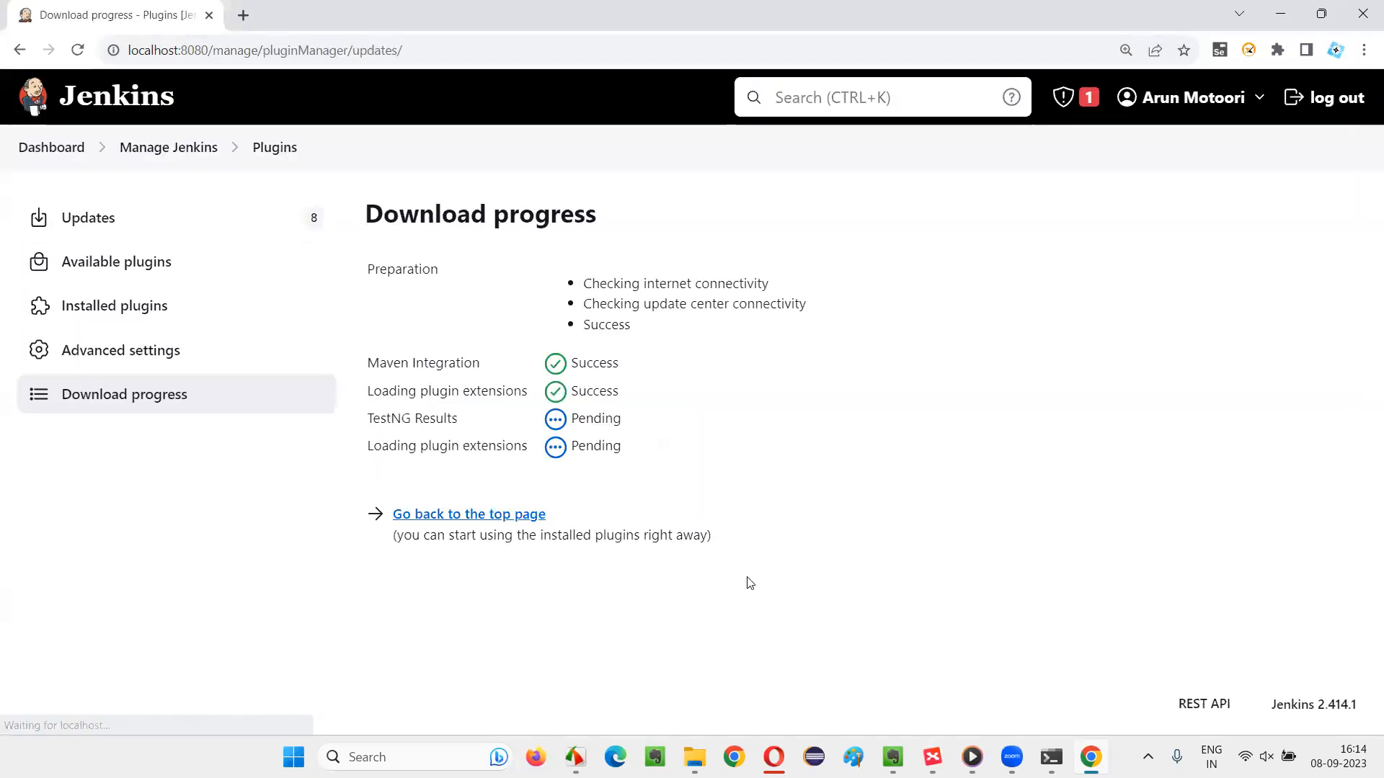
double_click(422, 363)
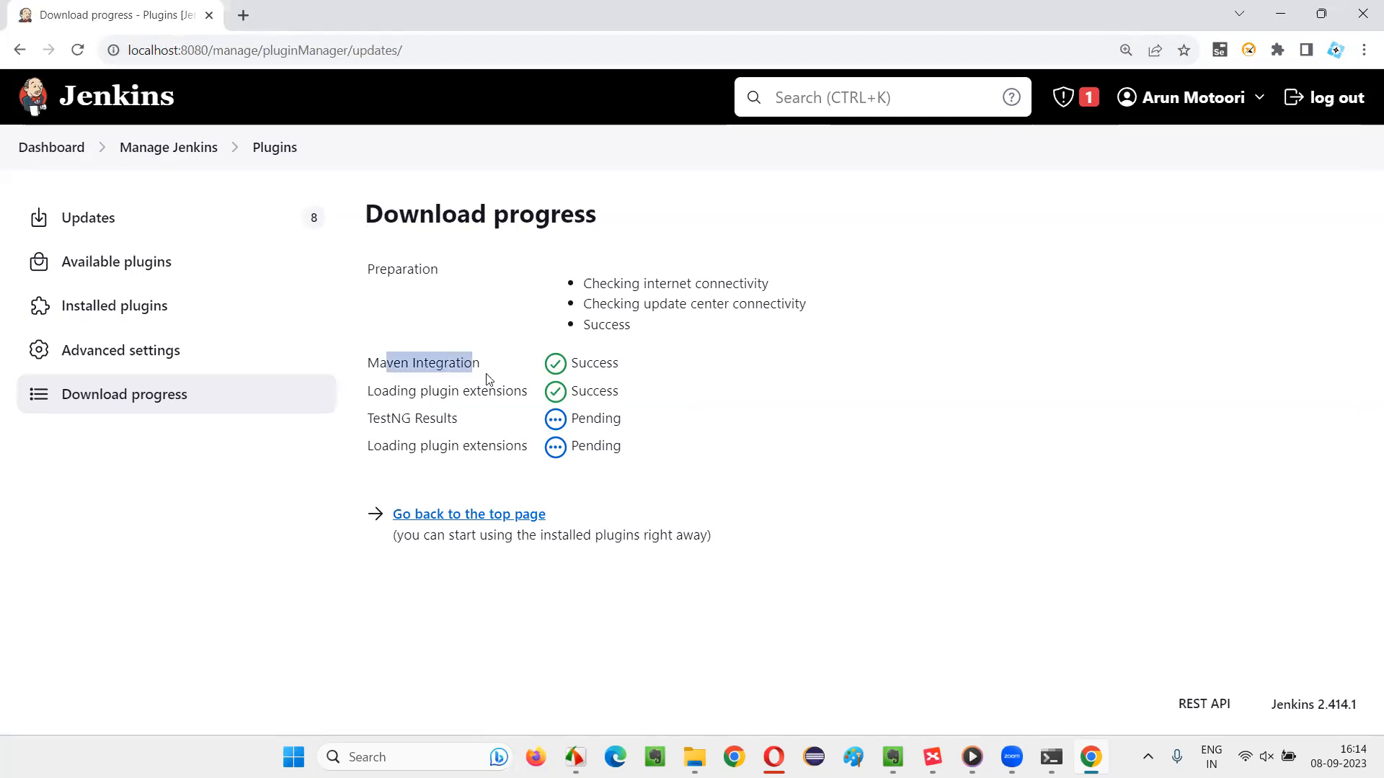
mouse_move(849, 420)
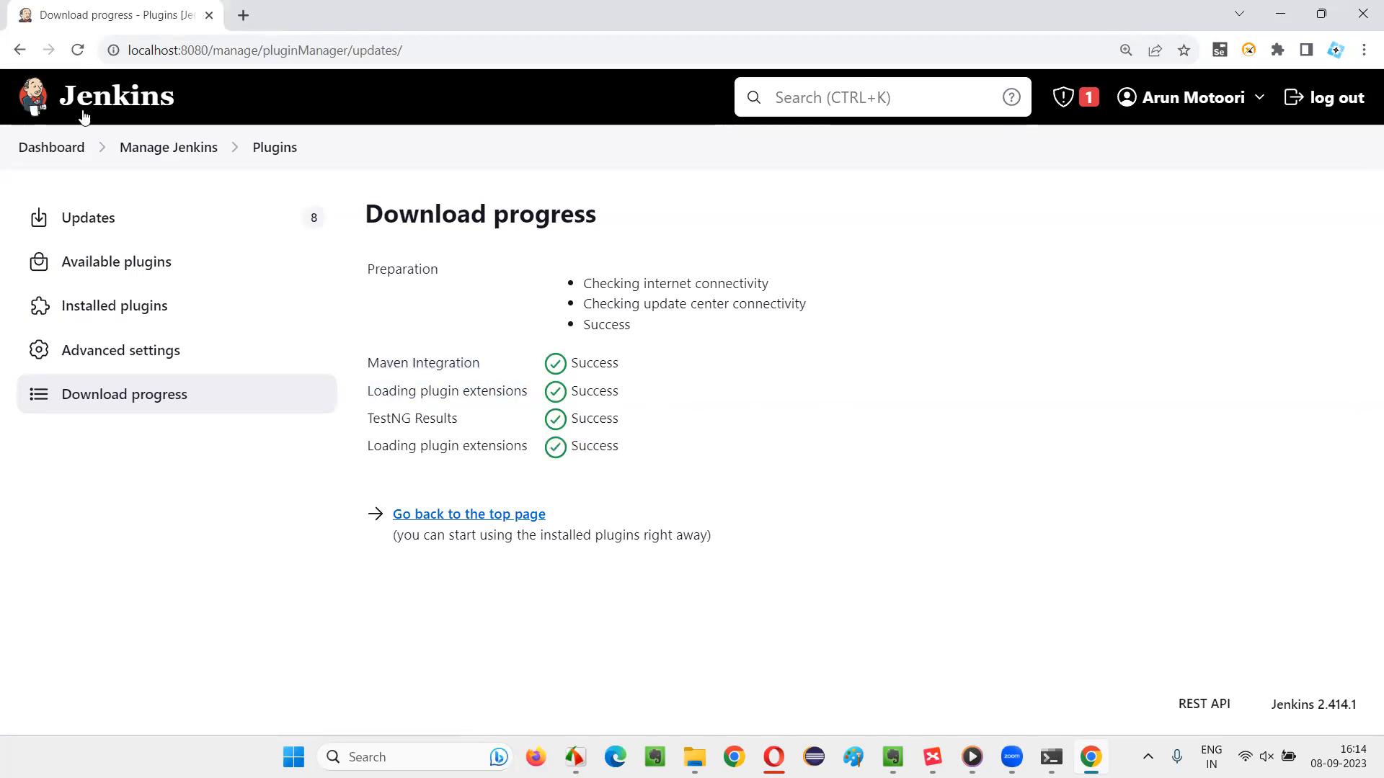
Start a new Jenkins item named 'FirstProj' as a Maven project
left_click(51, 147)
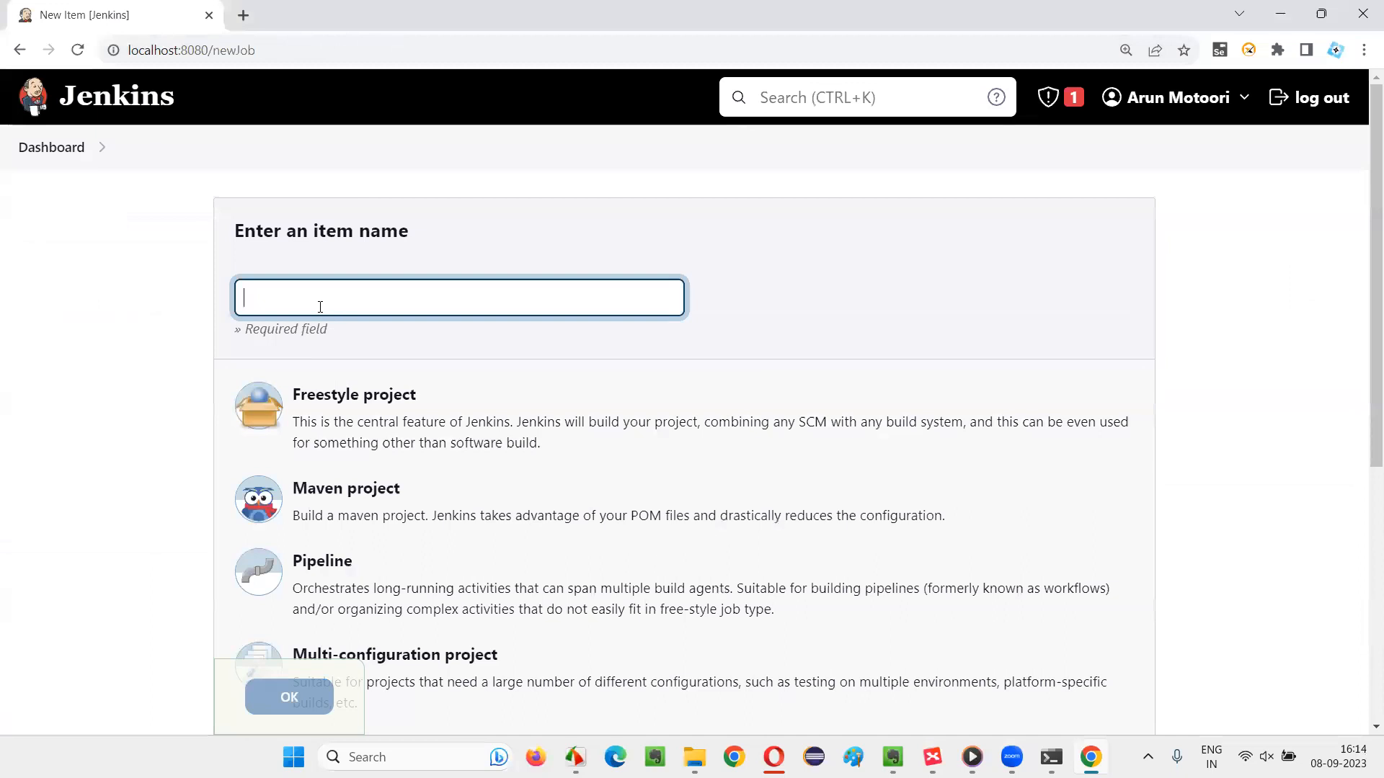
type("F")
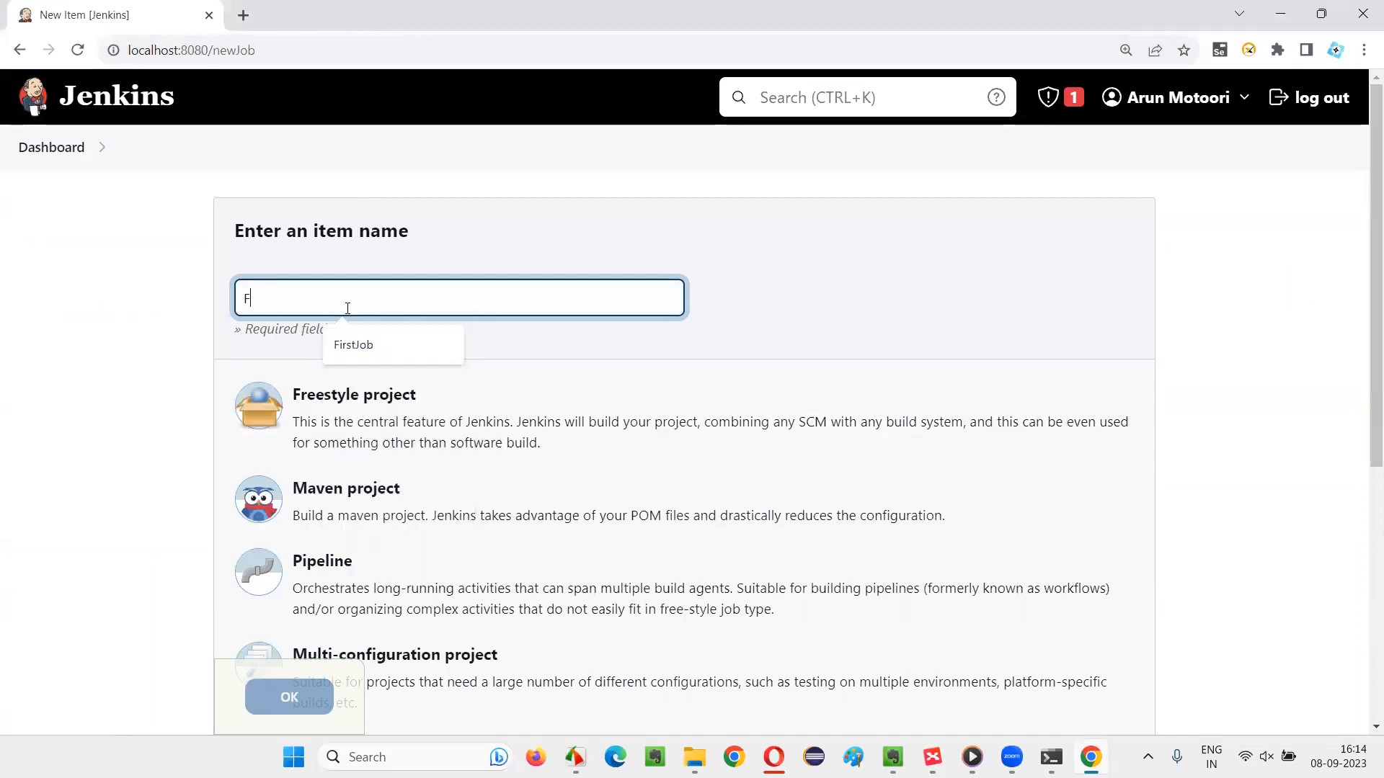
type("irstProj")
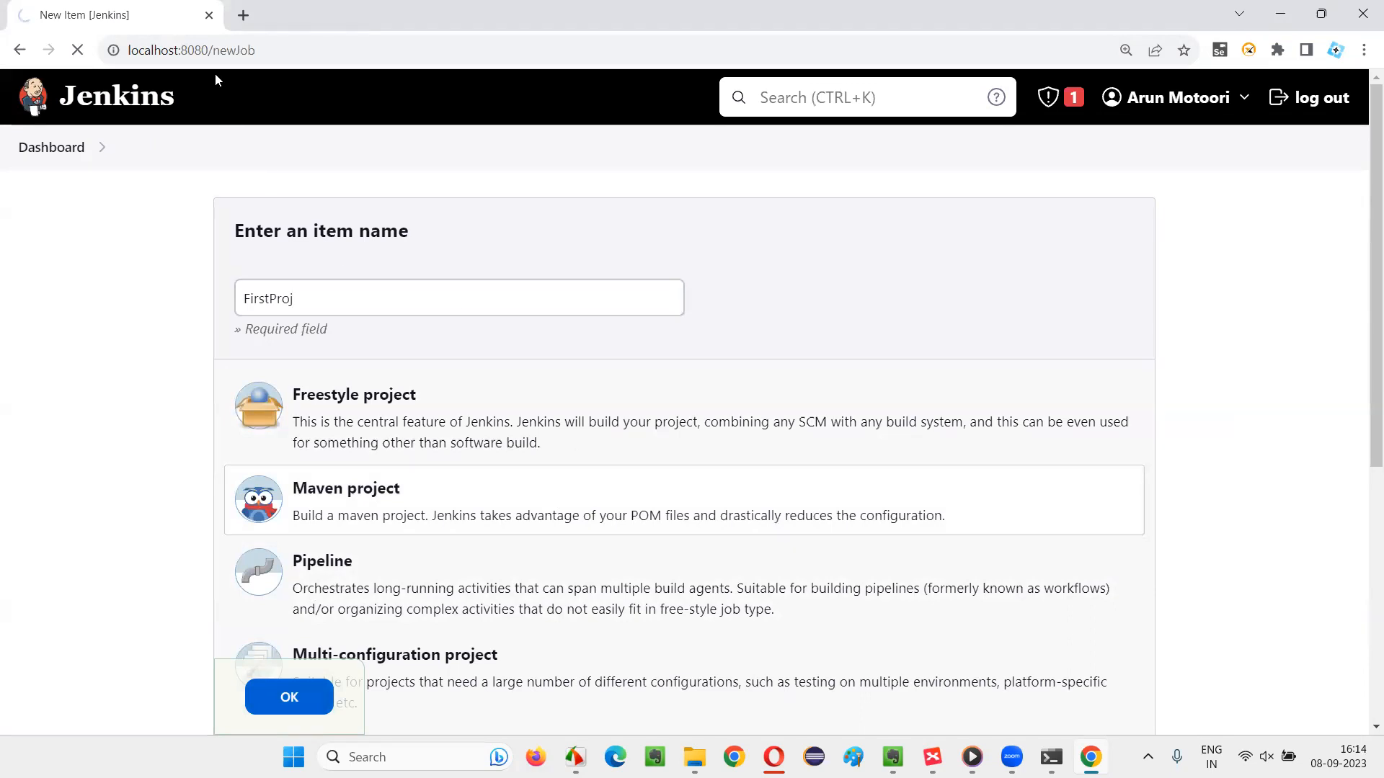
mouse_move(179, 240)
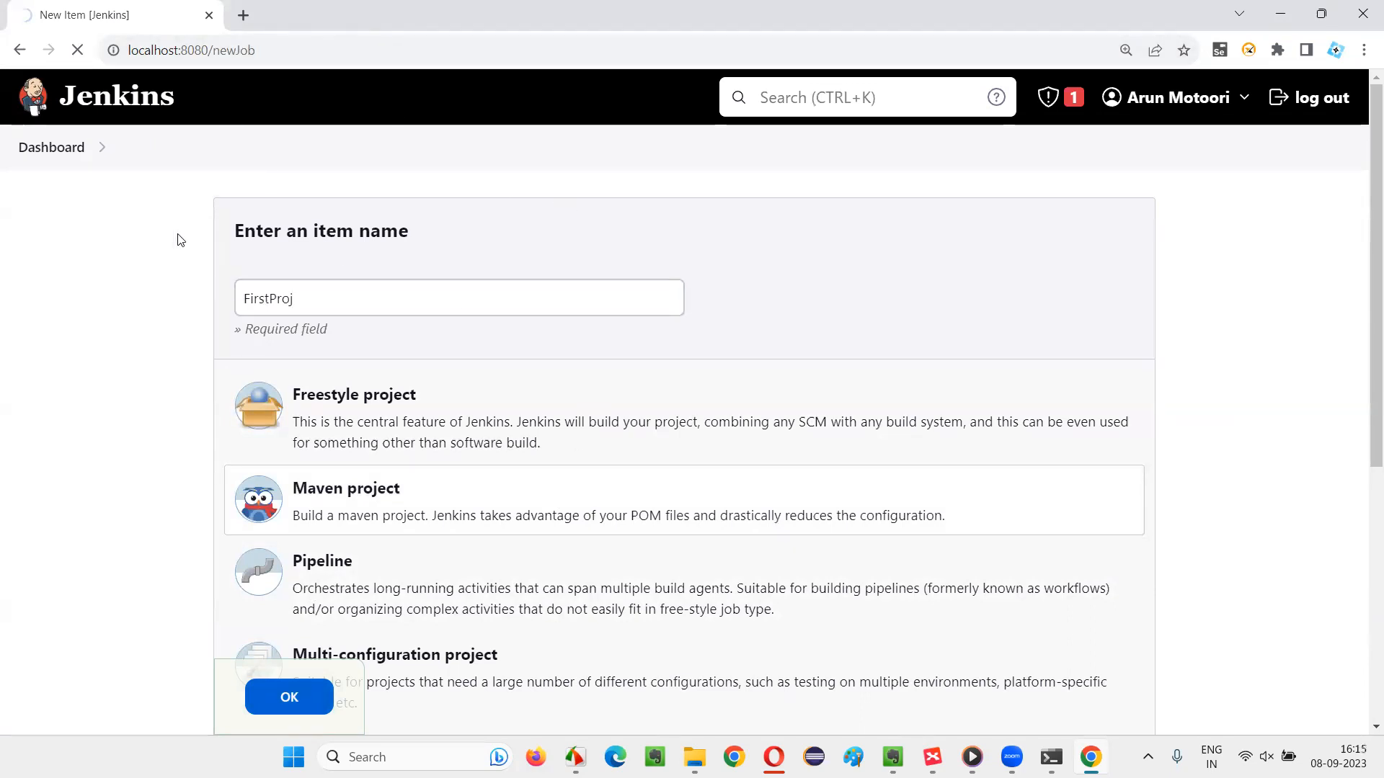
Create the FirstProj job and confirm Publish TestNG Results appears among post-build actions
left_click(288, 697)
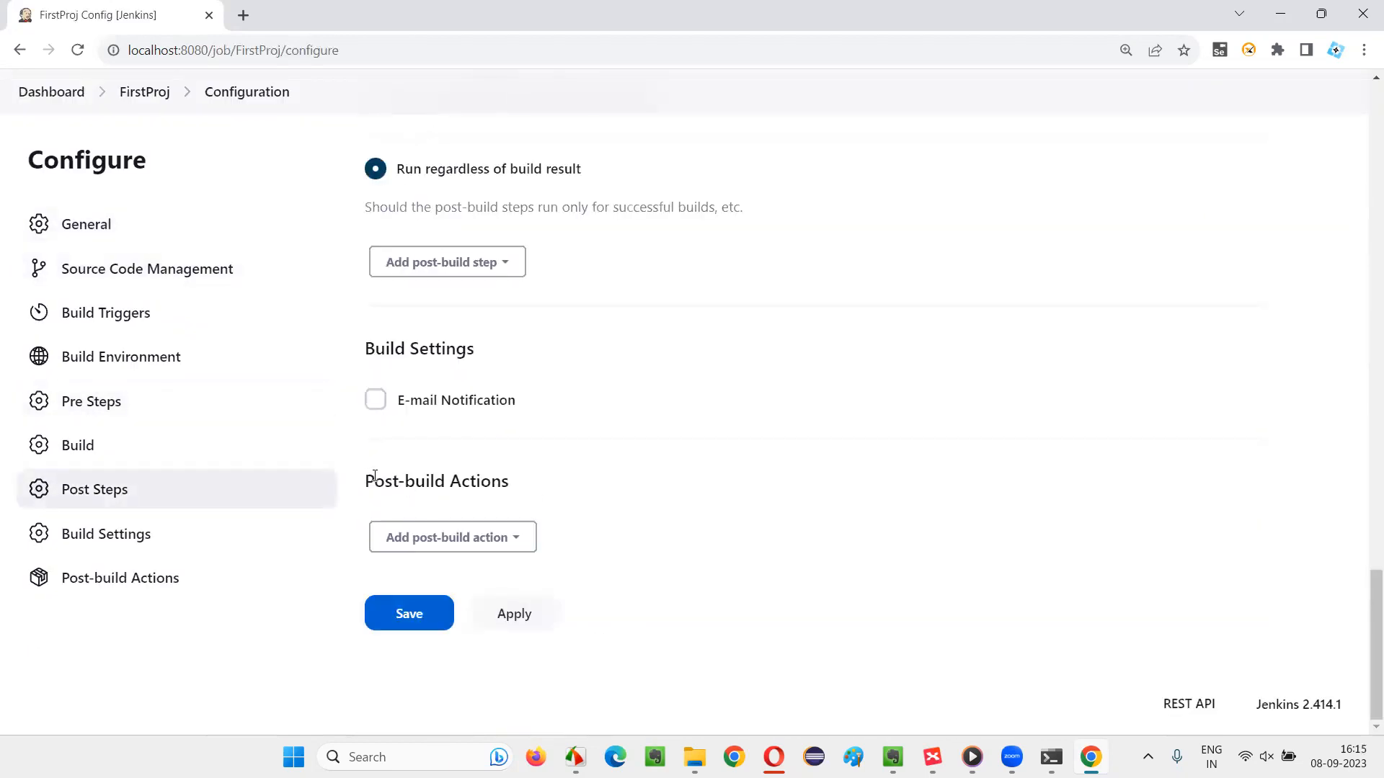
left_click(451, 536)
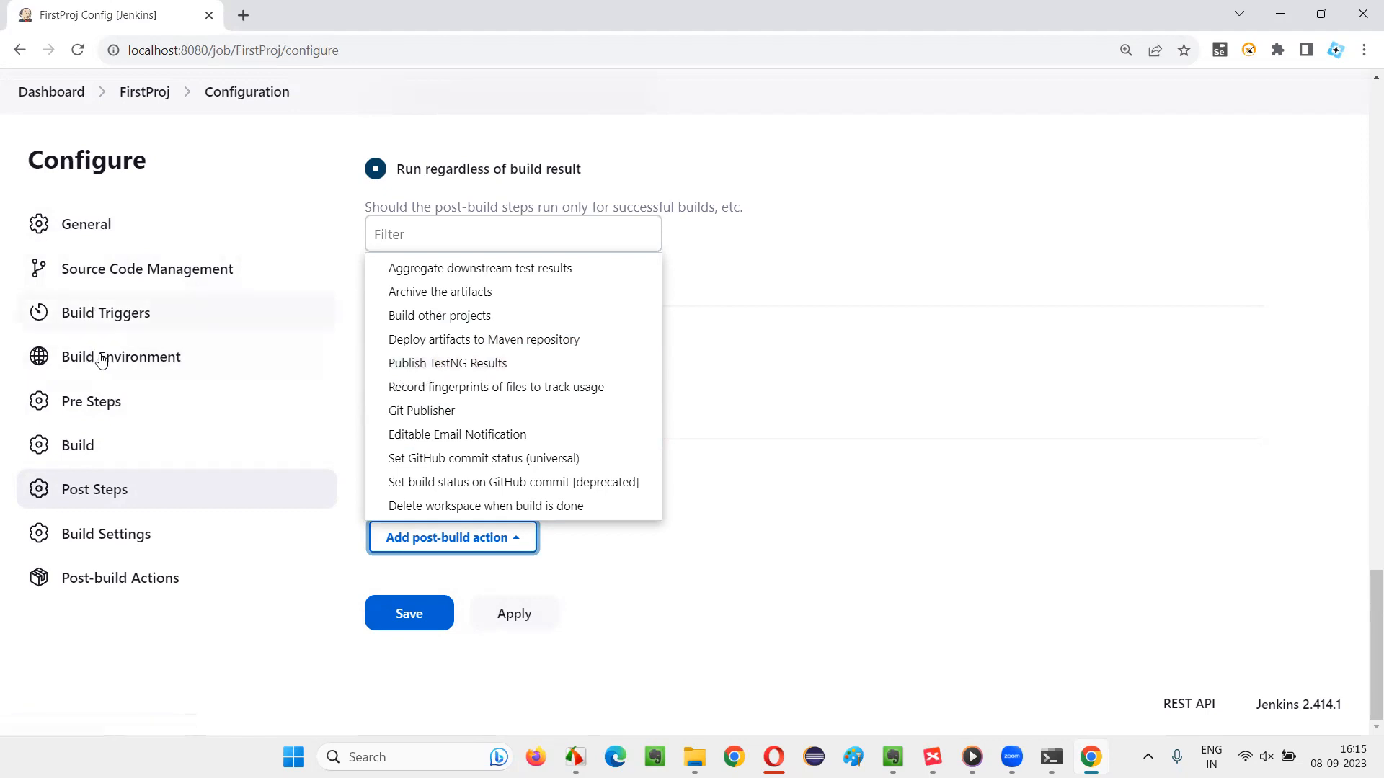
mouse_move(447, 363)
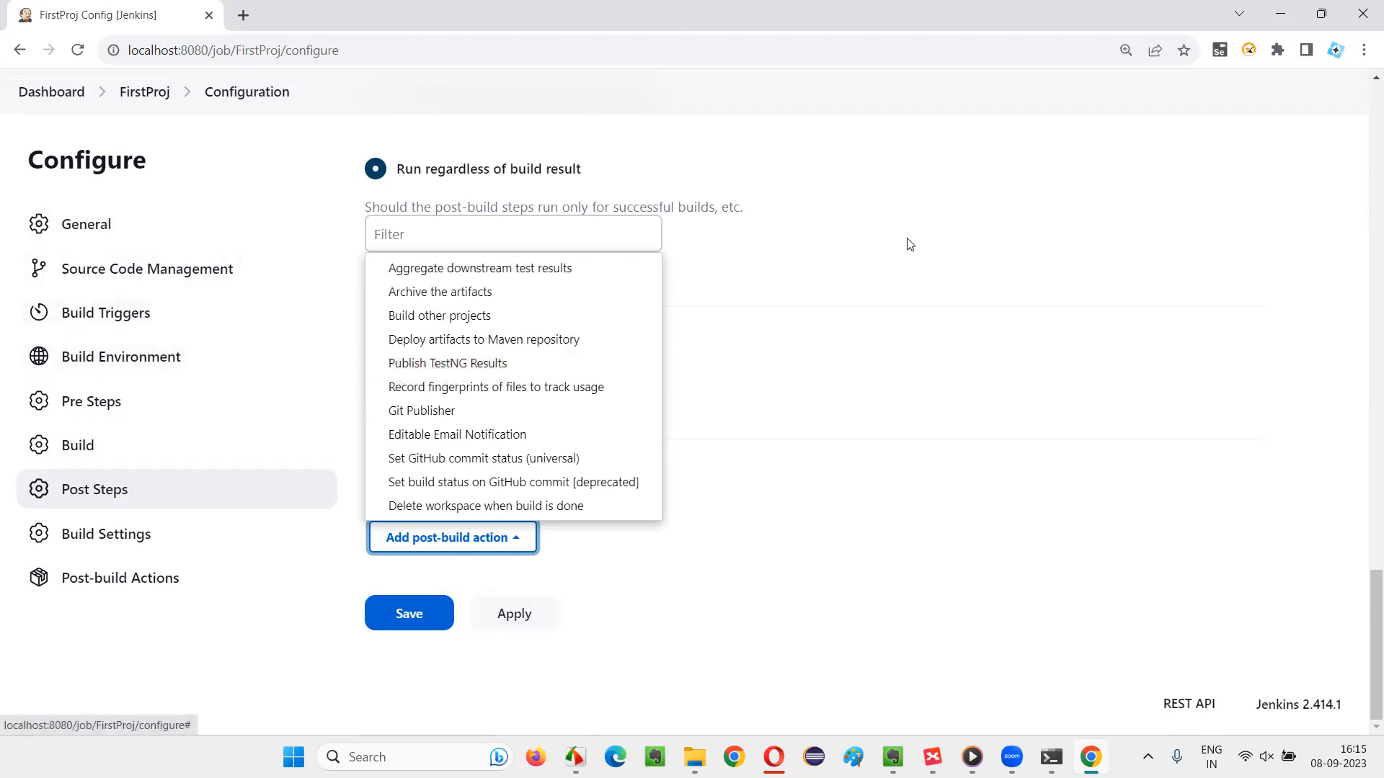
left_click(452, 538)
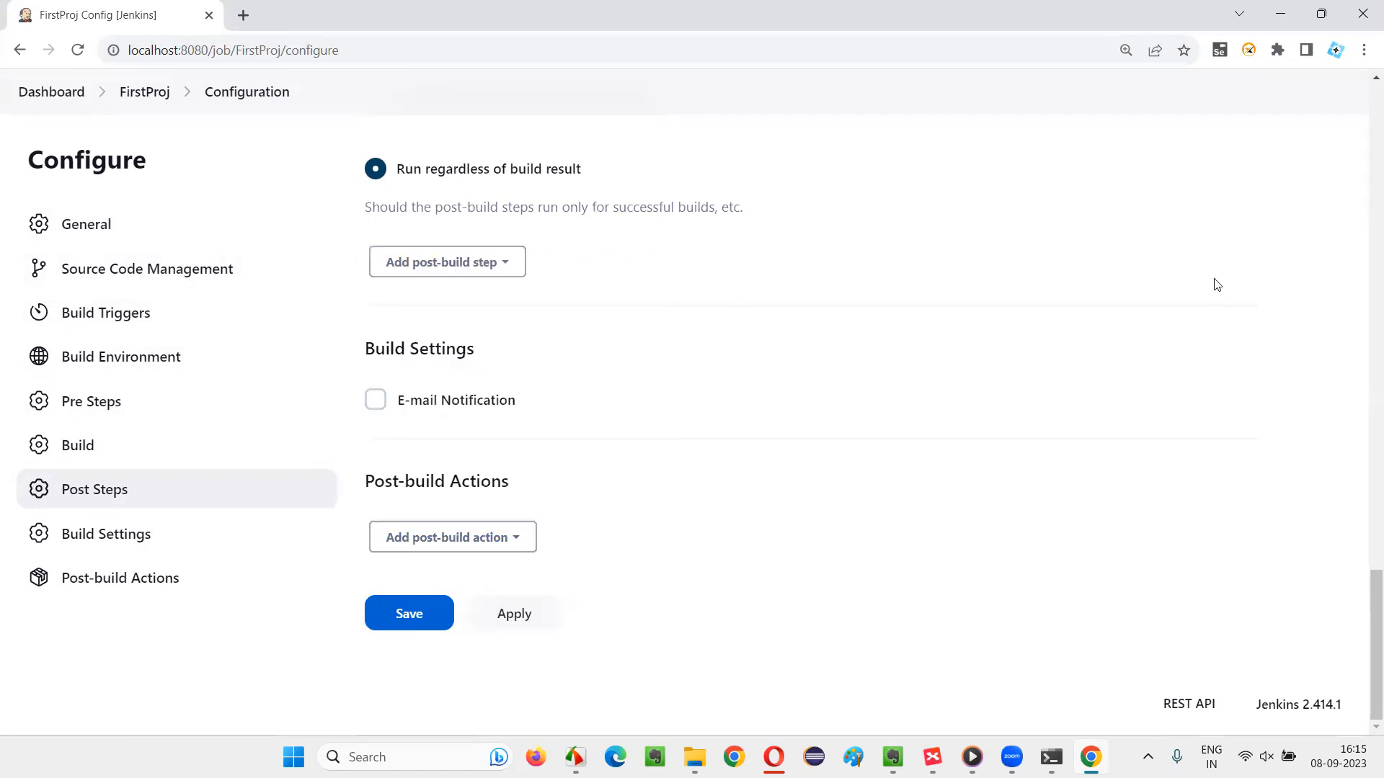
left_click(452, 536)
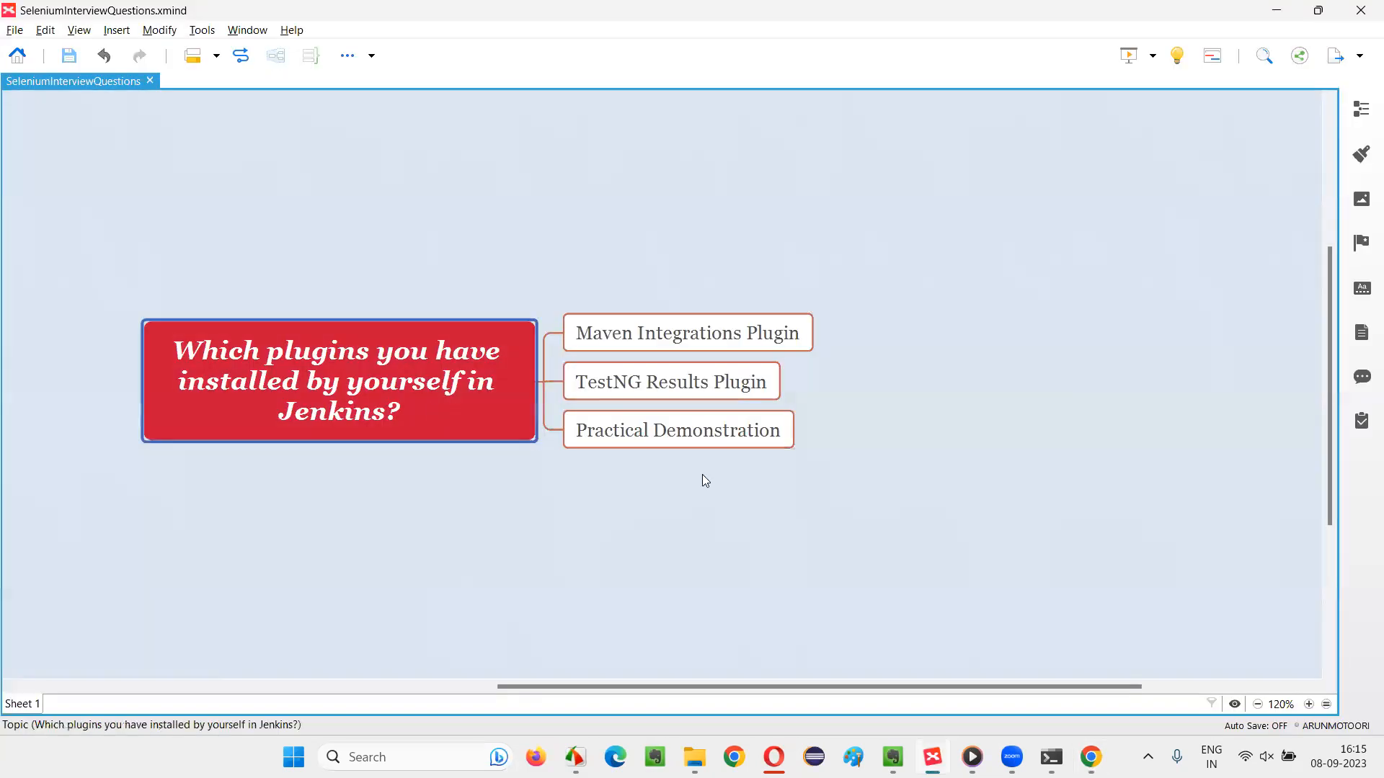
mouse_move(1169, 390)
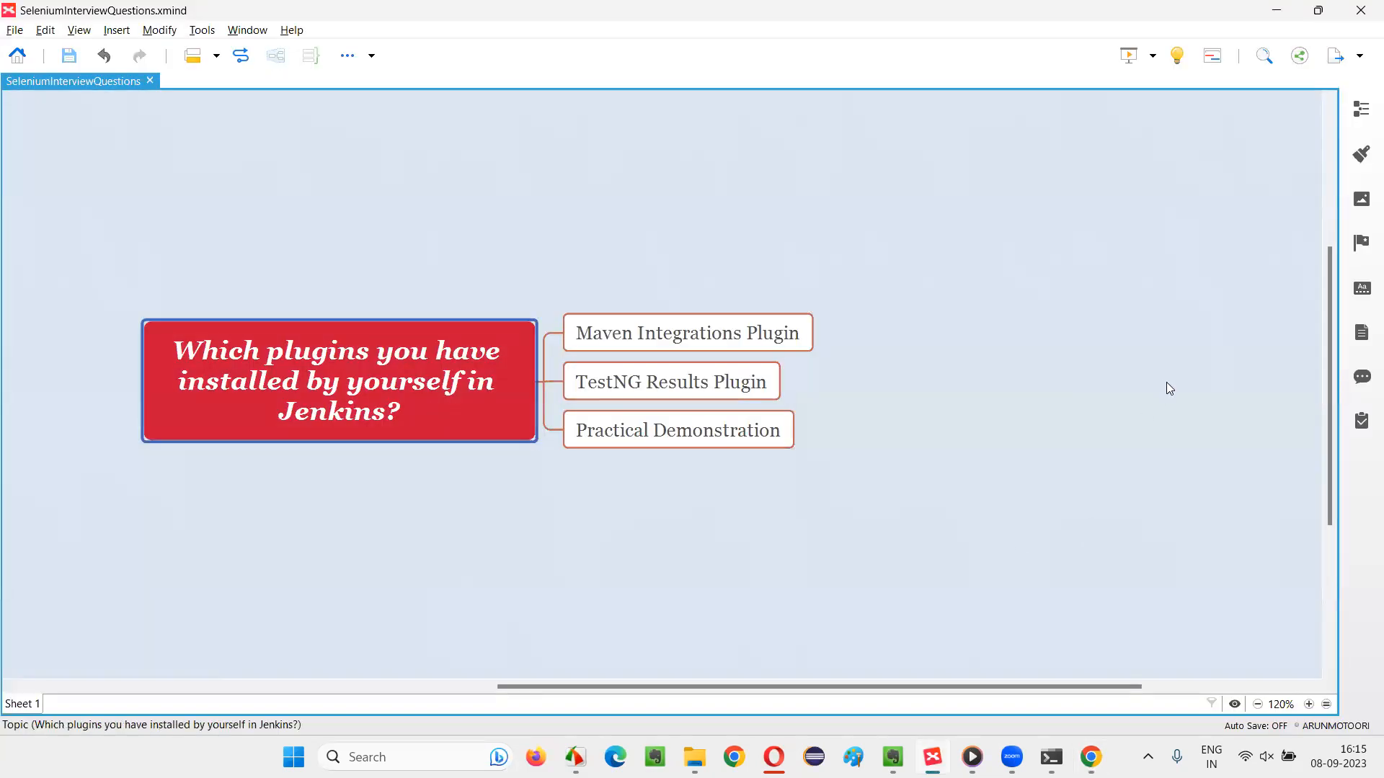